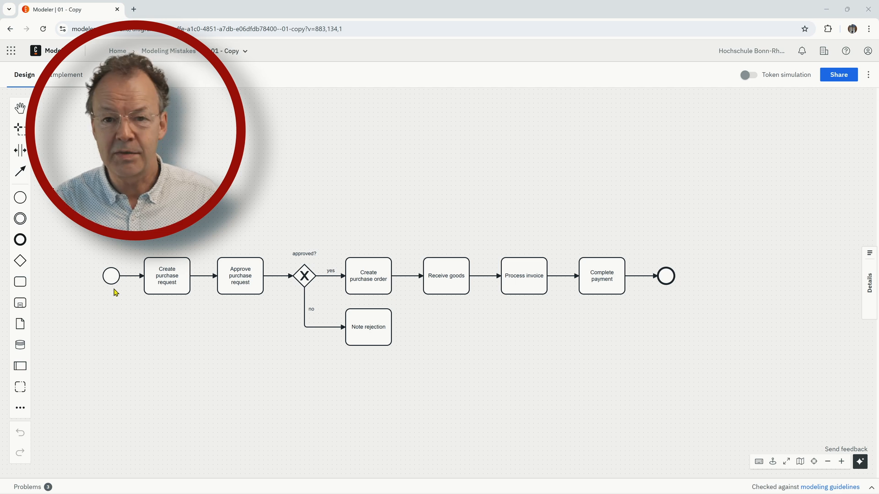
{"action": "mouse_move", "coordinate": [360, 319]}
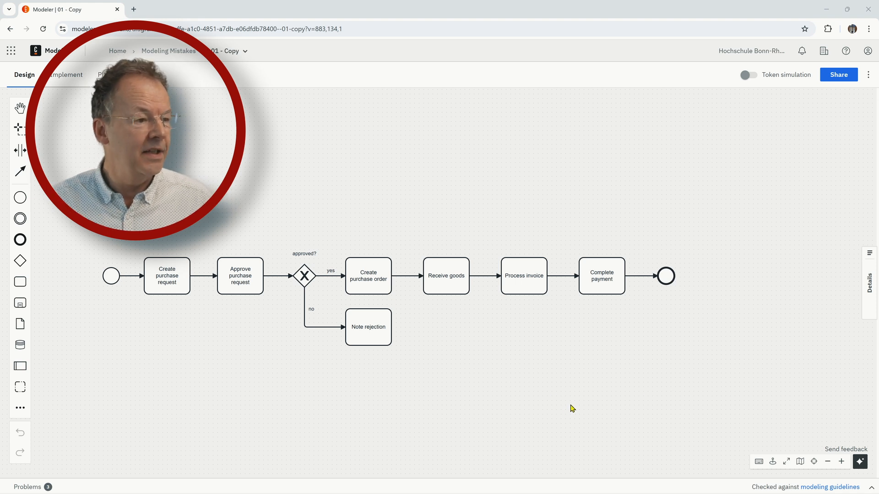
{"action": "mouse_move", "coordinate": [385, 344]}
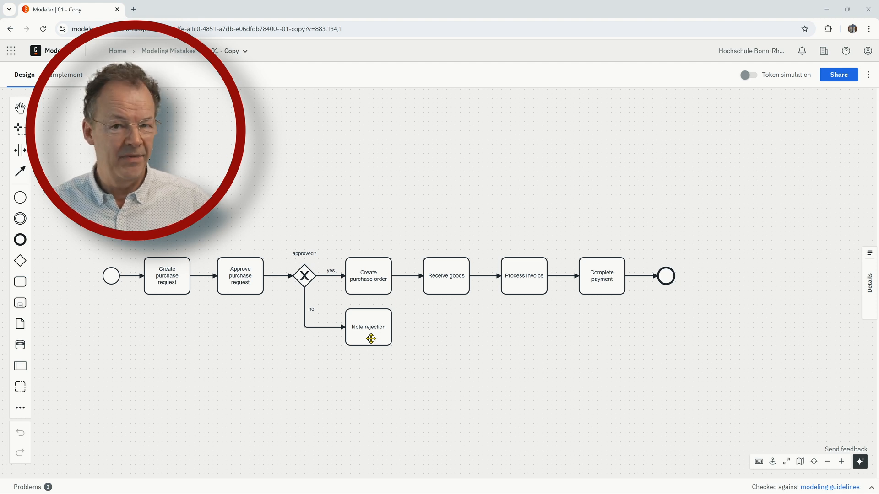
- Append an end event after the Note rejection task, closing the rejection path
{"action": "left_click", "coordinate": [368, 326]}
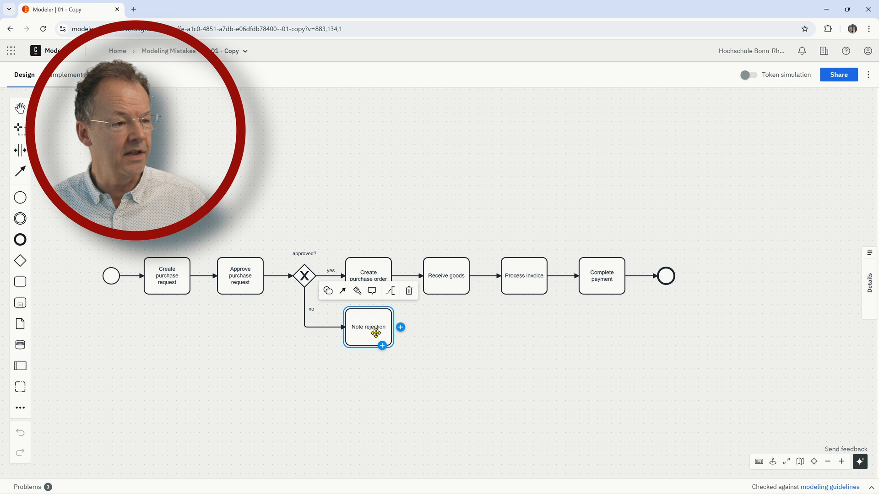
{"action": "mouse_move", "coordinate": [398, 335]}
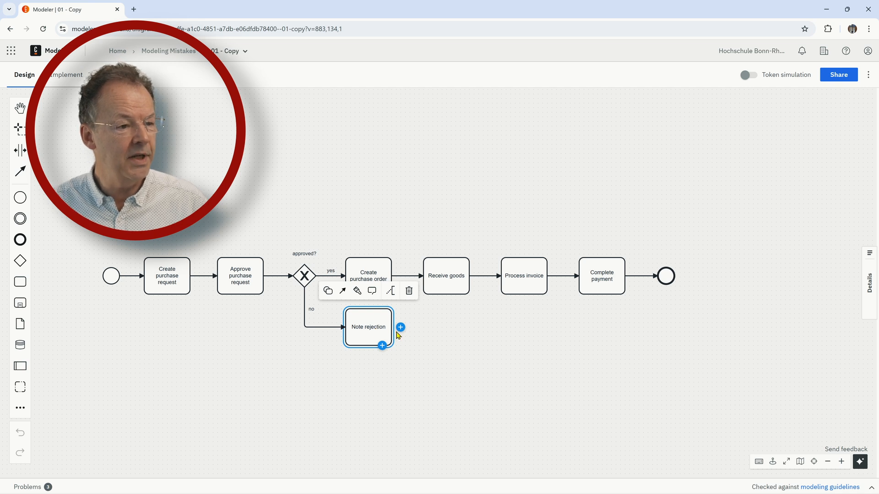
{"action": "left_click", "coordinate": [400, 327]}
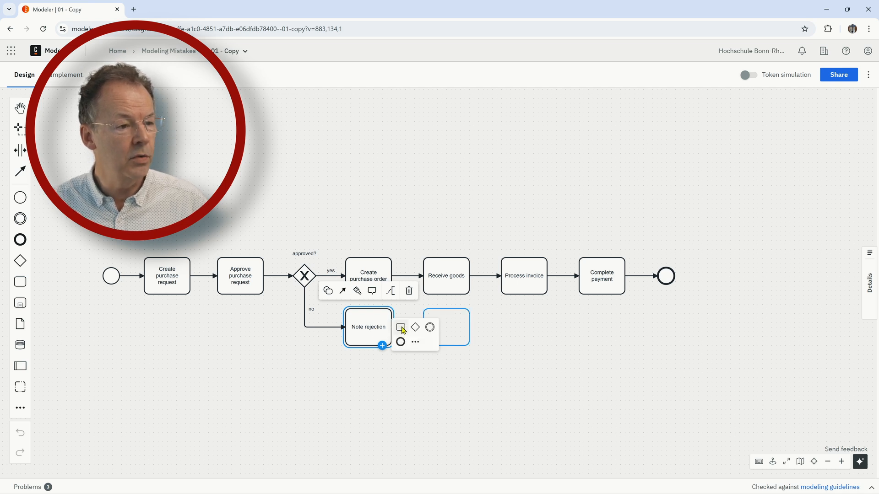
{"action": "left_click", "coordinate": [429, 327]}
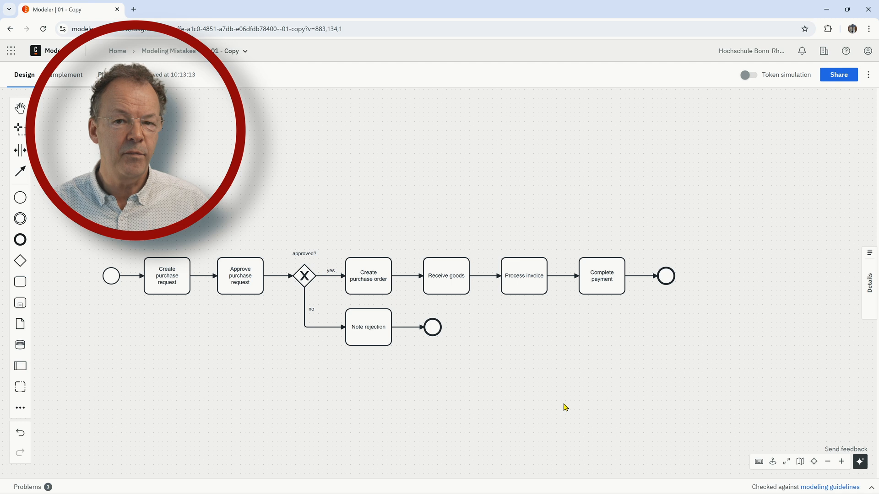
{"action": "mouse_move", "coordinate": [664, 269]}
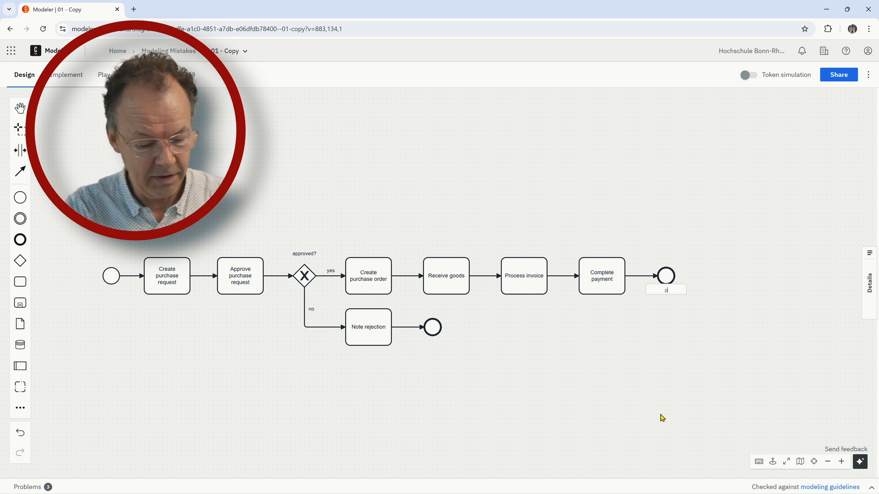
- Label the end events 'purchase request successful' and 'Purchase request rejected', and the start event 'new goods needed'
{"action": "type", "text": "purchase request successful"}
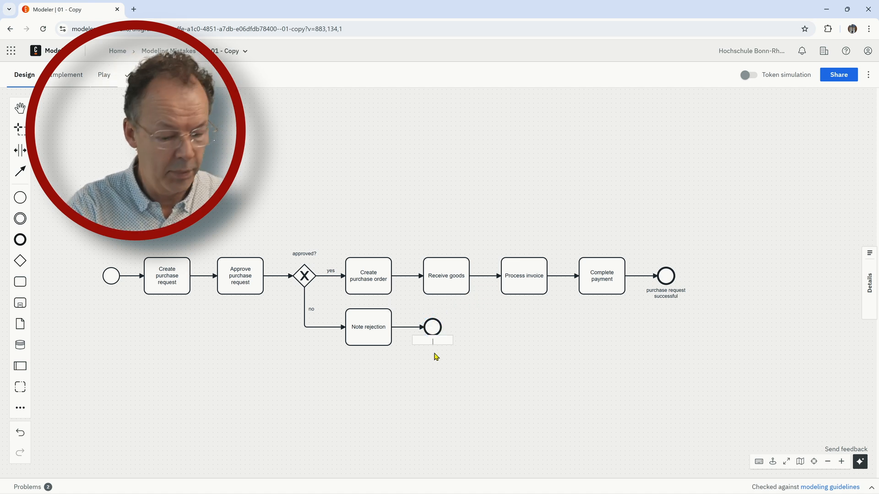
{"action": "type", "text": "Purchase request rejected"}
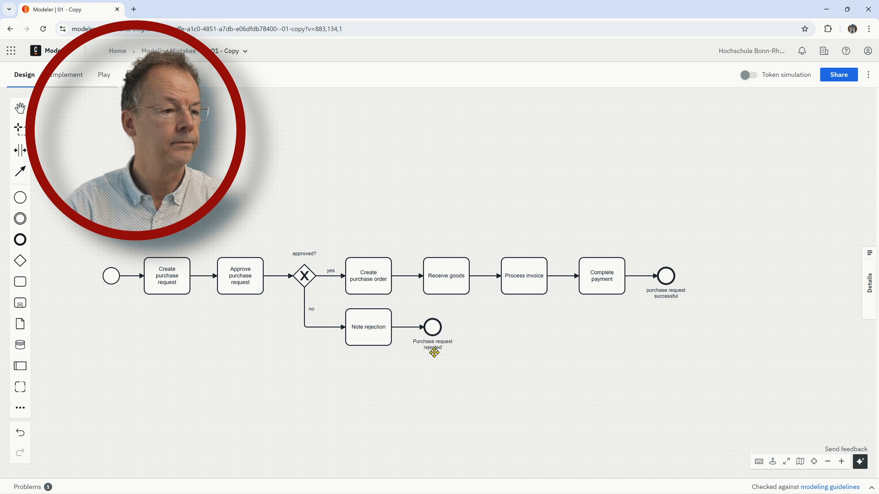
{"action": "mouse_move", "coordinate": [488, 408]}
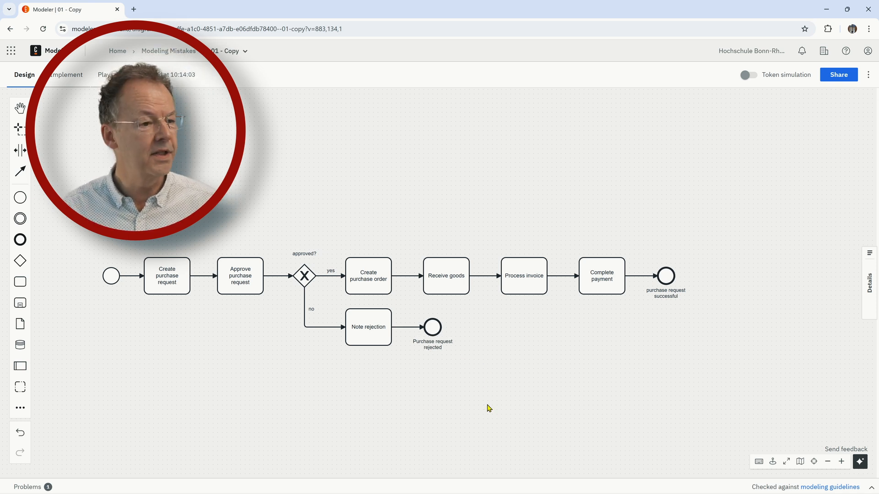
{"action": "mouse_move", "coordinate": [245, 423]}
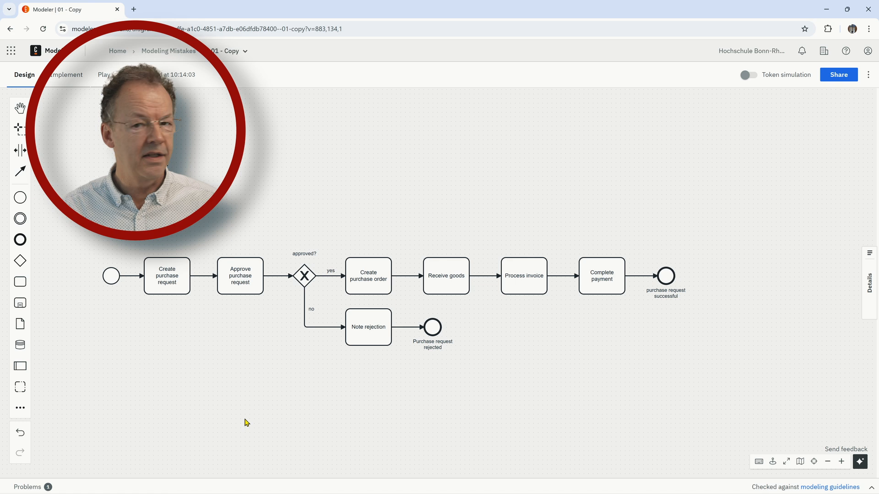
{"action": "mouse_move", "coordinate": [90, 293]}
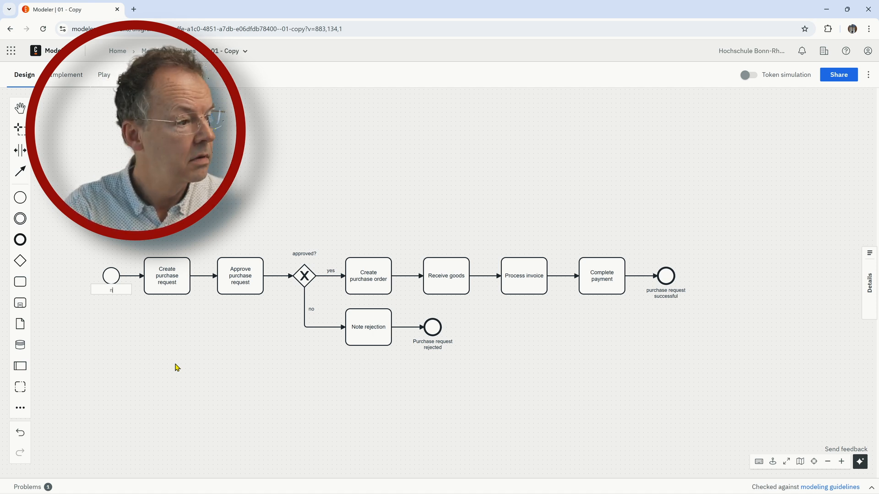
{"action": "type", "text": "new goods needed"}
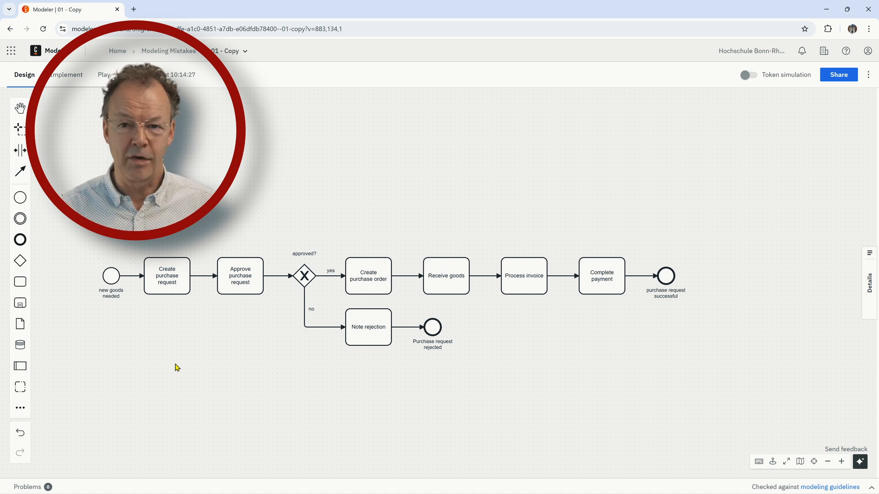
{"action": "mouse_move", "coordinate": [589, 384]}
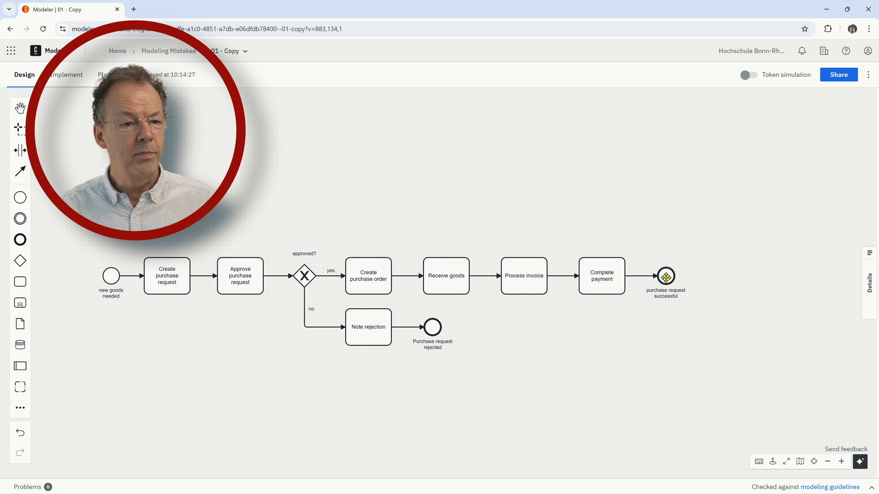
- Remove the separate successful end event and append a merging exclusive gateway after Note rejection
{"action": "left_click", "coordinate": [665, 279]}
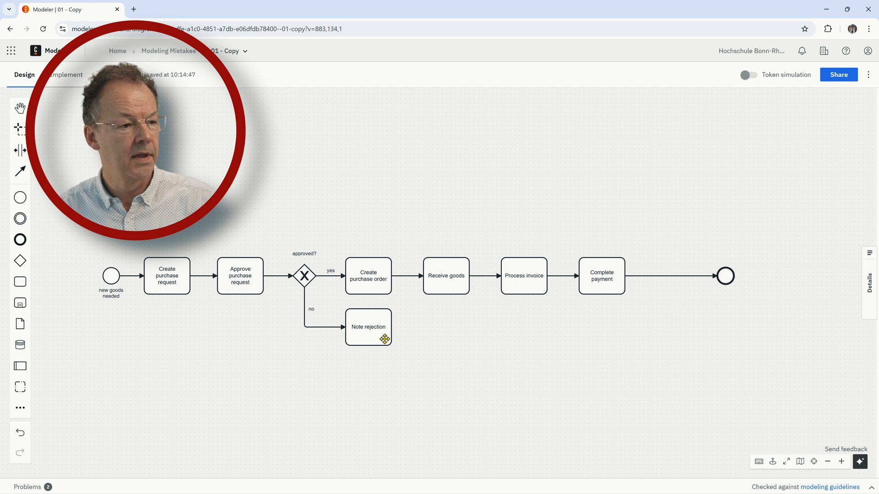
{"action": "left_click", "coordinate": [368, 327]}
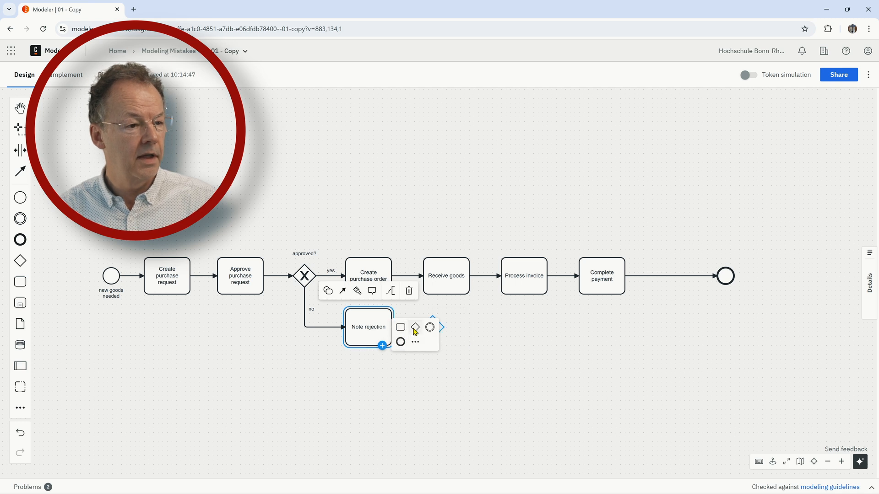
{"action": "left_click", "coordinate": [414, 327]}
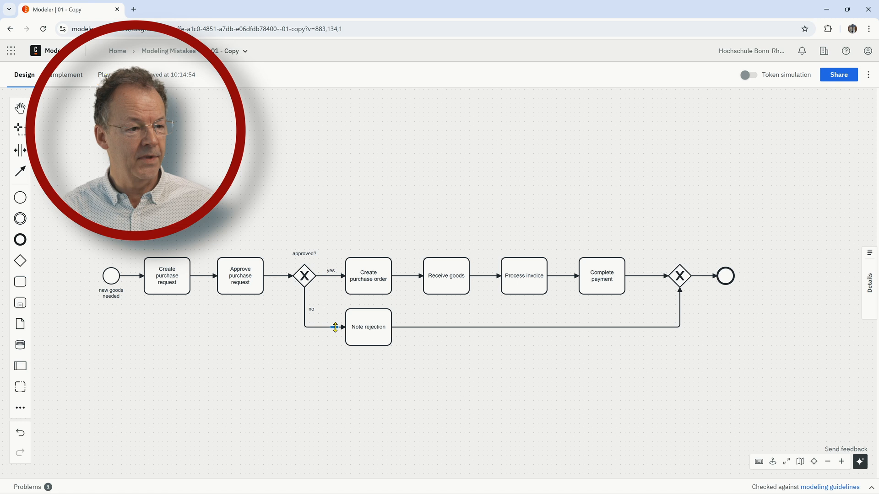
{"action": "mouse_move", "coordinate": [629, 274]}
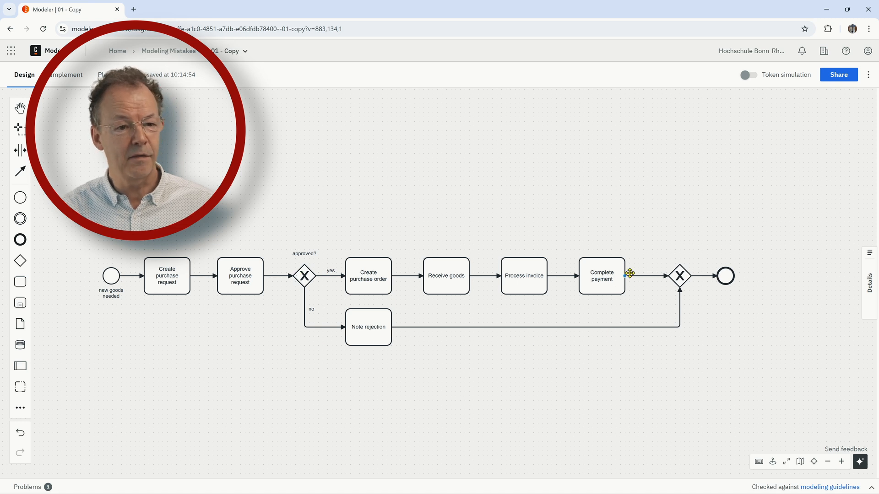
{"action": "mouse_move", "coordinate": [726, 295]}
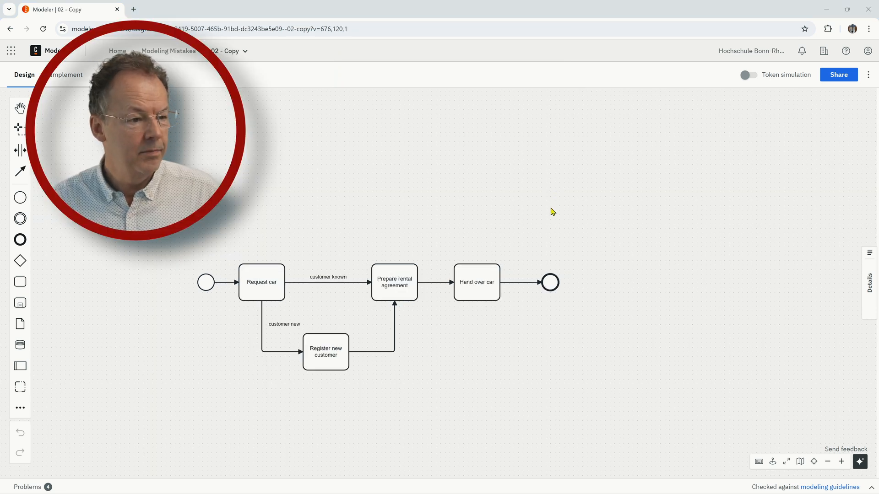
{"action": "mouse_move", "coordinate": [347, 387]}
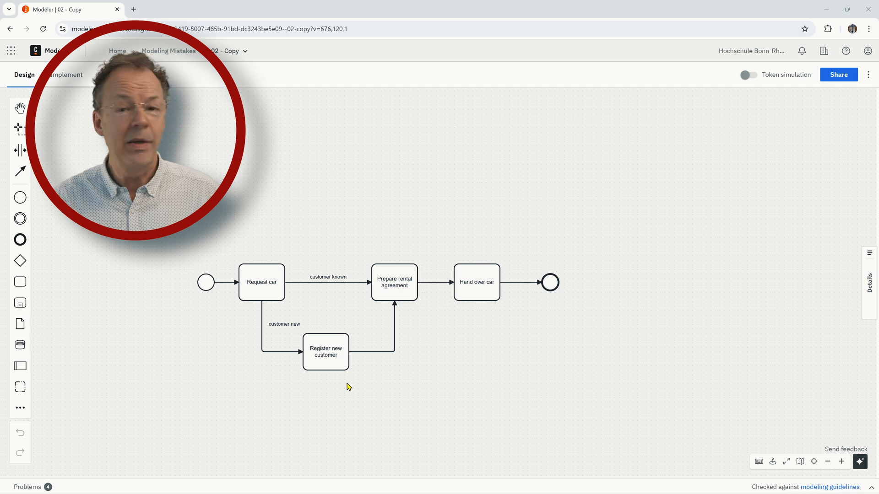
{"action": "mouse_move", "coordinate": [274, 322]}
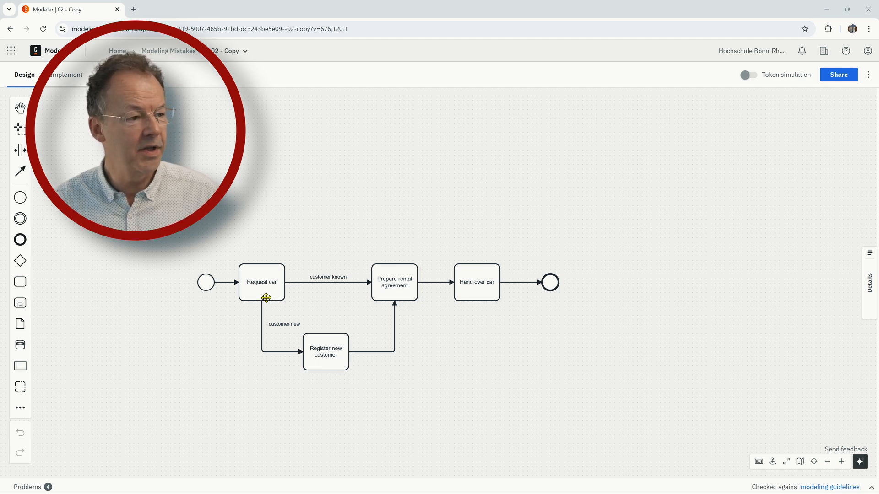
{"action": "mouse_move", "coordinate": [286, 290]}
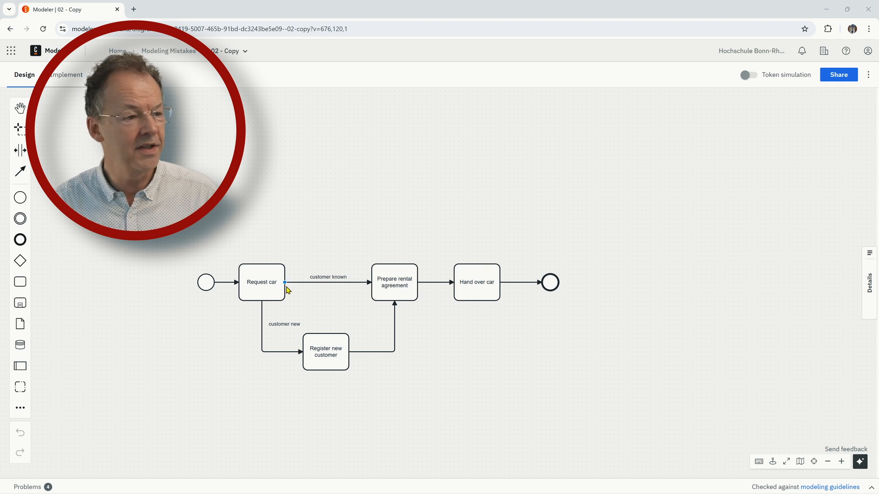
{"action": "mouse_move", "coordinate": [274, 320]}
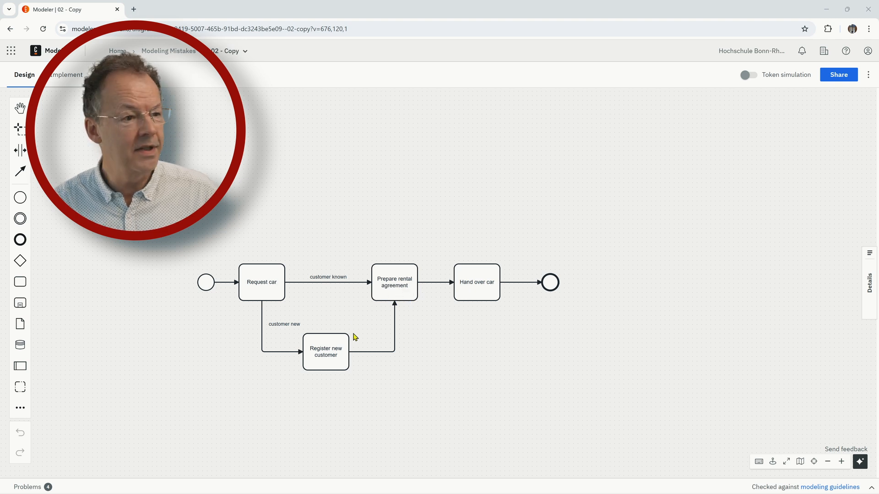
{"action": "mouse_move", "coordinate": [422, 330]}
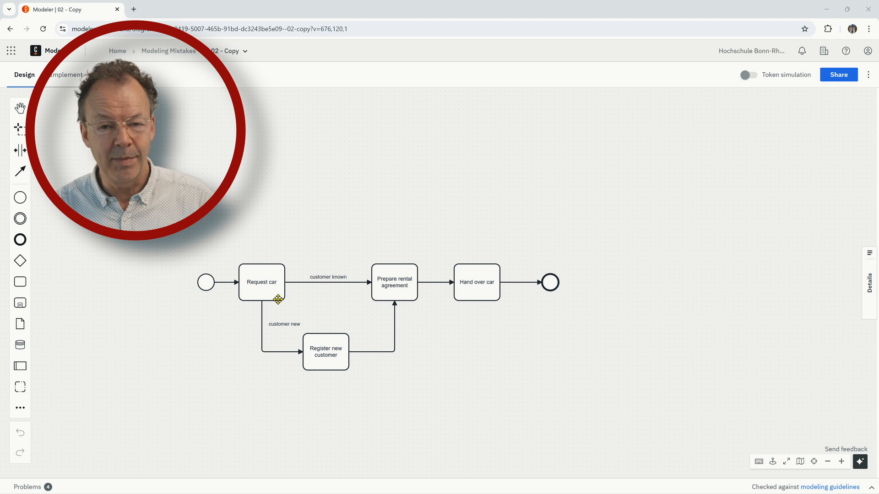
{"action": "mouse_move", "coordinate": [460, 354]}
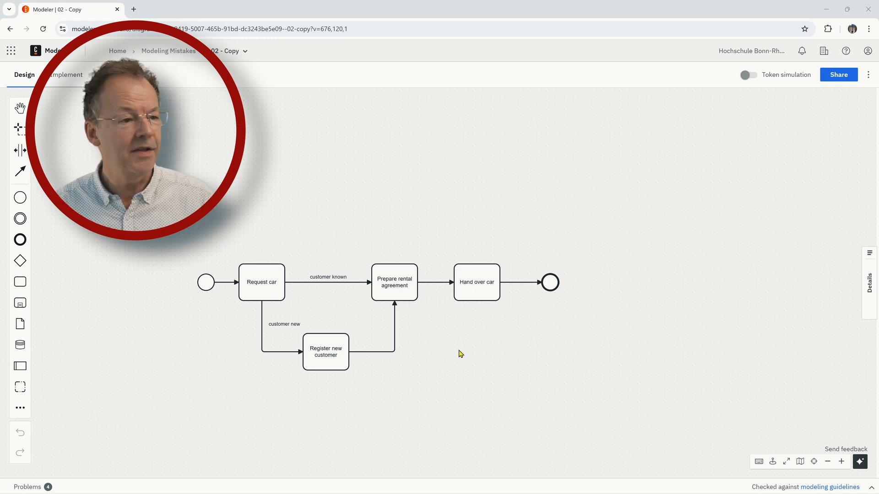
{"action": "mouse_move", "coordinate": [414, 301]}
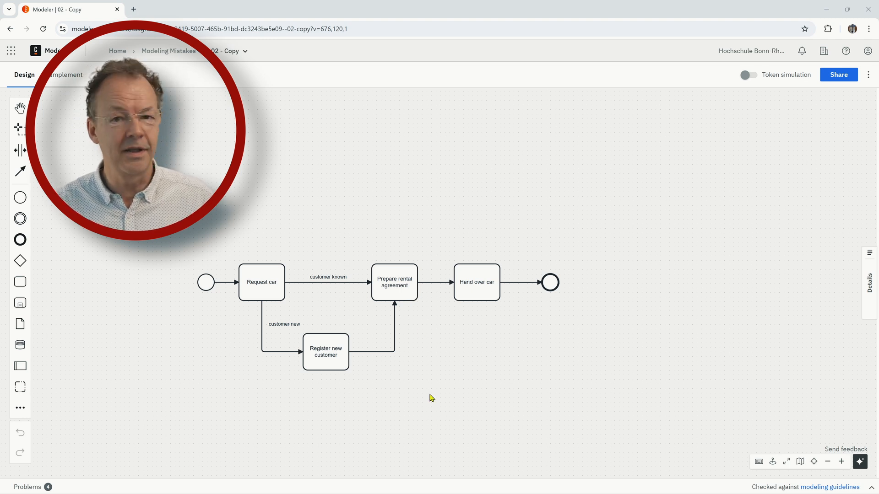
{"action": "mouse_move", "coordinate": [741, 80]}
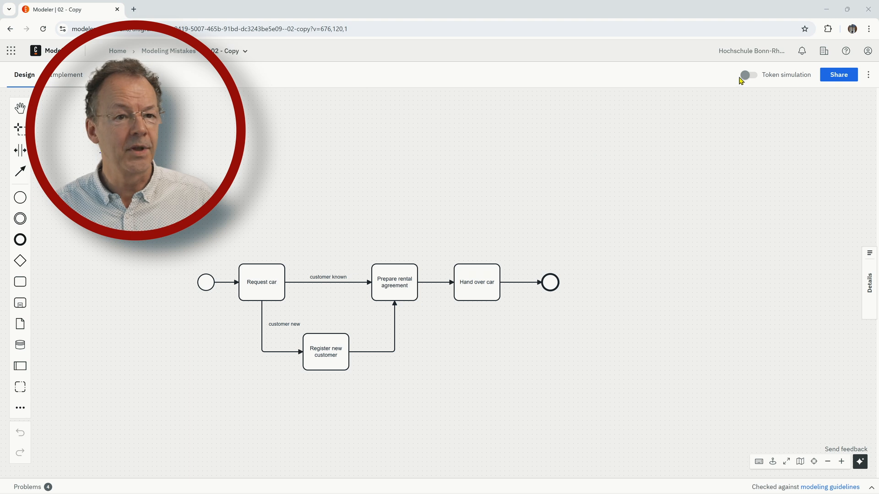
- Simulate a token from the start event along both paths until the end event shows Finished, then leave simulation mode
{"action": "left_click", "coordinate": [749, 74]}
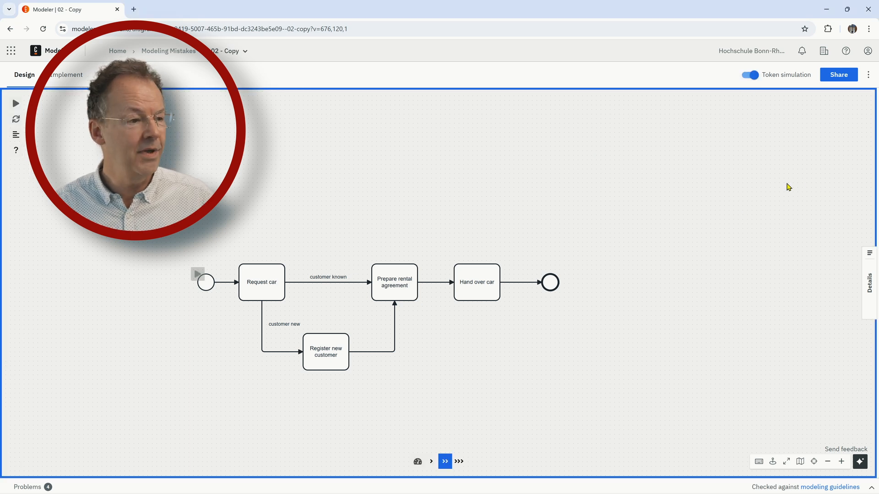
{"action": "left_click", "coordinate": [15, 103]}
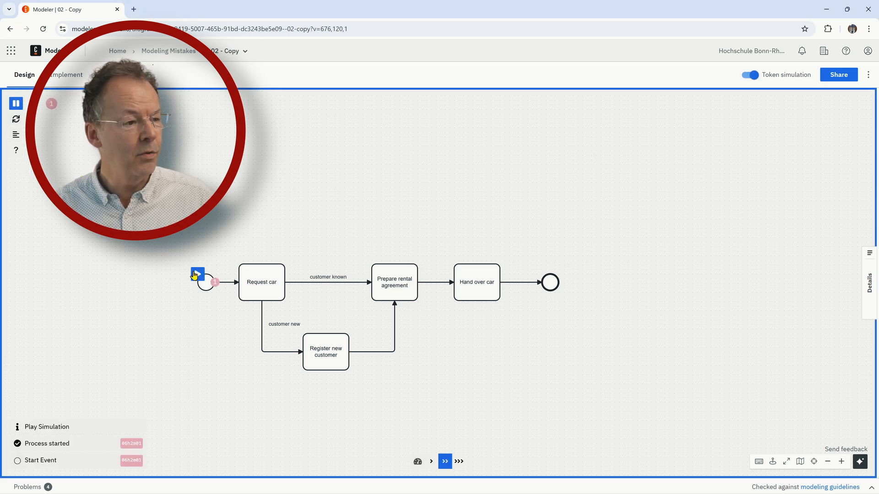
{"action": "left_click", "coordinate": [445, 461]}
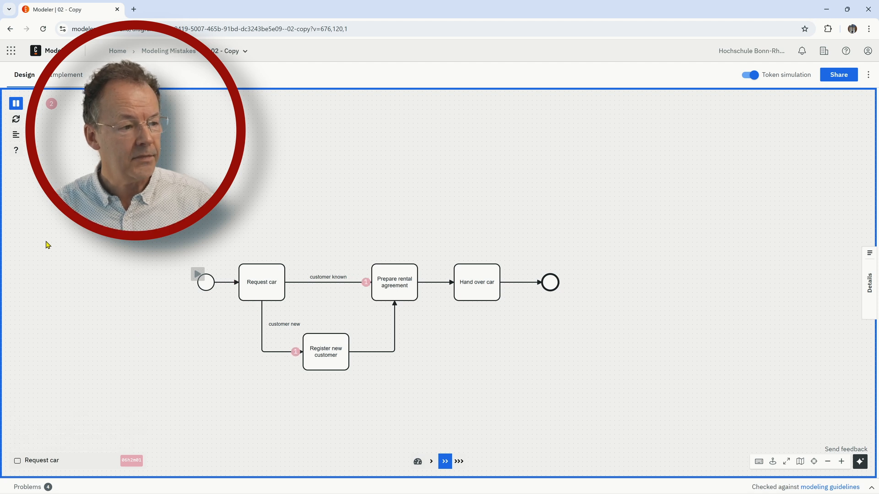
{"action": "left_click", "coordinate": [445, 461]}
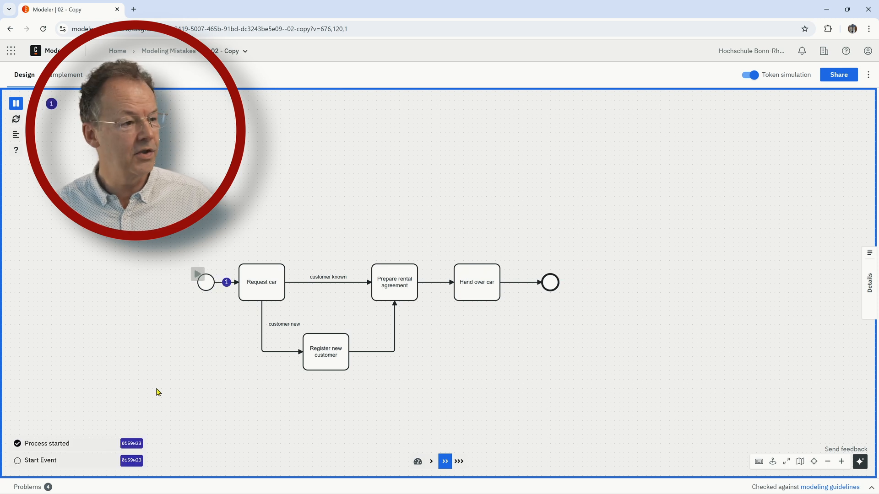
{"action": "left_click", "coordinate": [444, 461]}
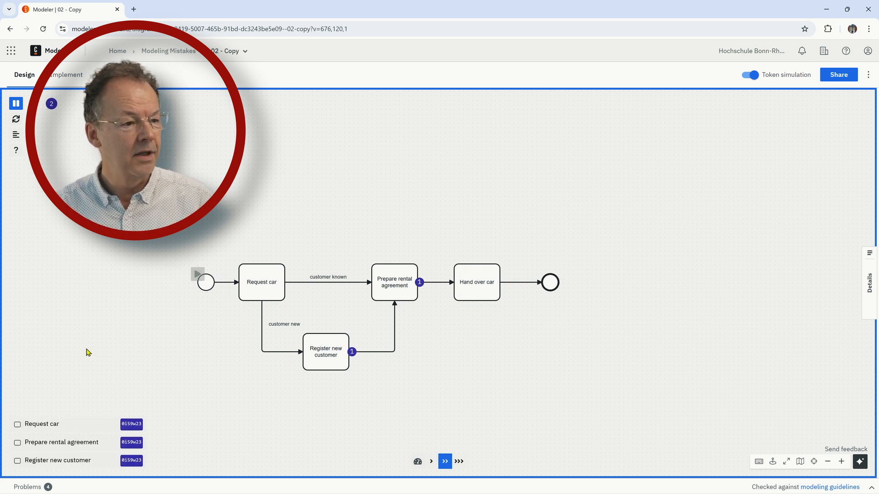
{"action": "left_click", "coordinate": [445, 461]}
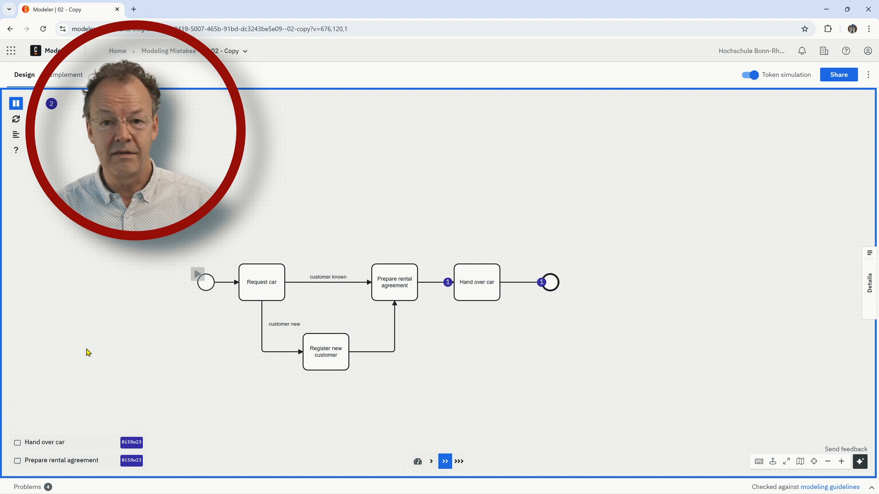
{"action": "left_click", "coordinate": [444, 461]}
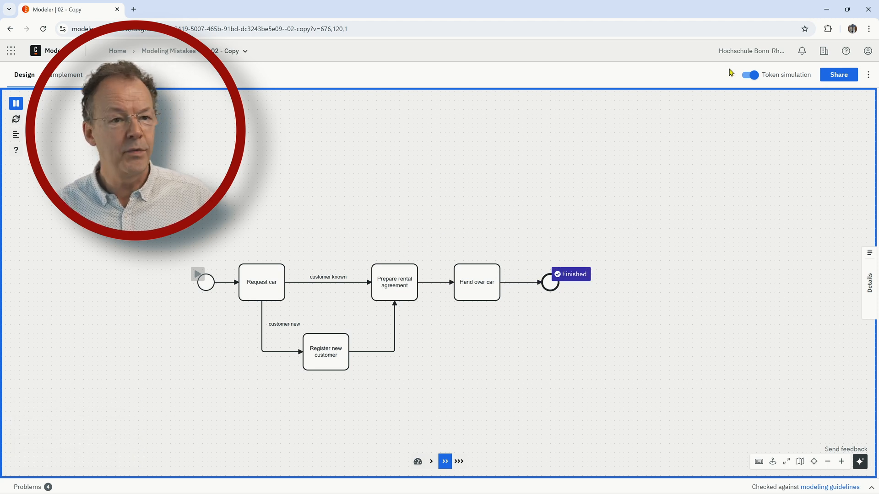
{"action": "left_click", "coordinate": [749, 74]}
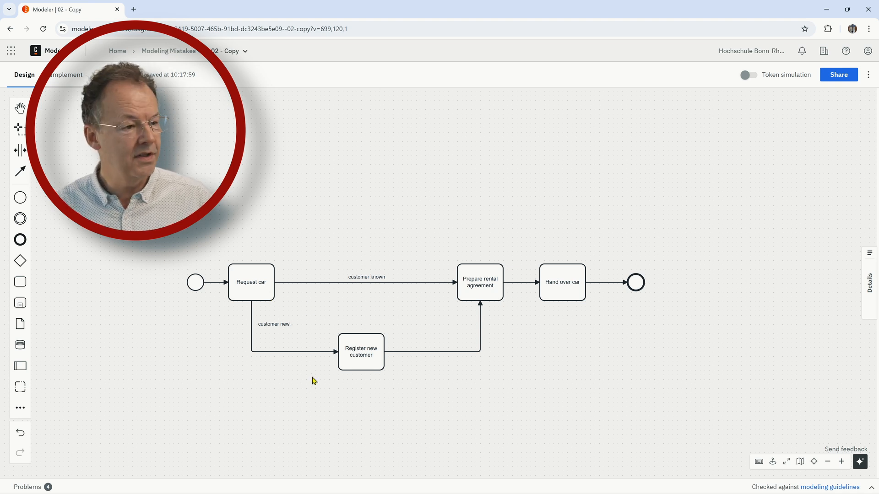
- Insert a 'new customer?' exclusive gateway after Request car and relabel its customer-known branch
{"action": "left_click", "coordinate": [250, 281]}
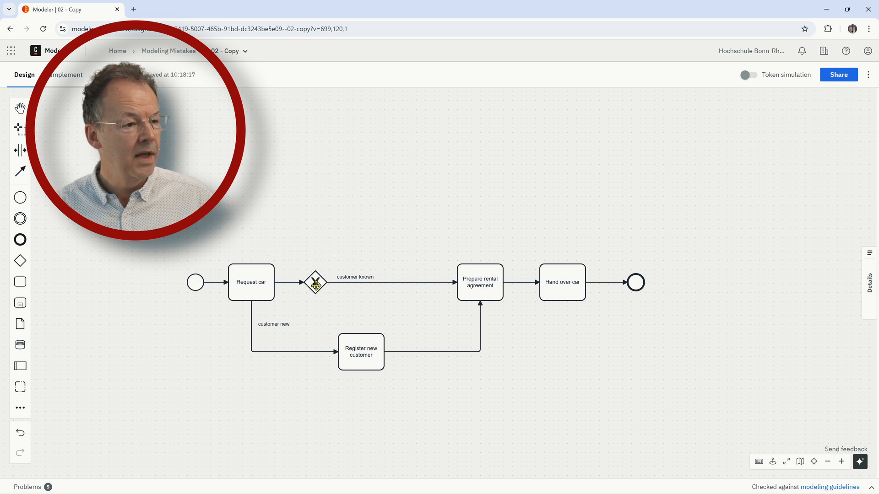
{"action": "left_click", "coordinate": [315, 282]}
{"action": "type", "text": "new customer?"}
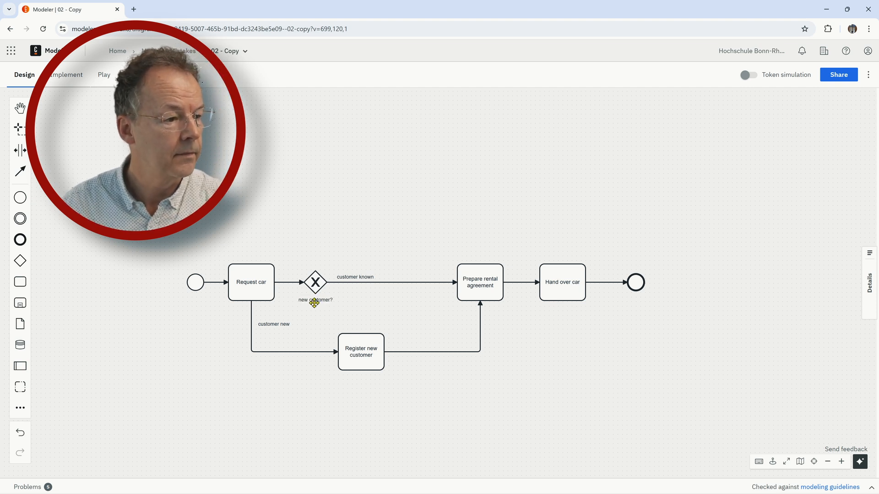
{"action": "left_click", "coordinate": [314, 300]}
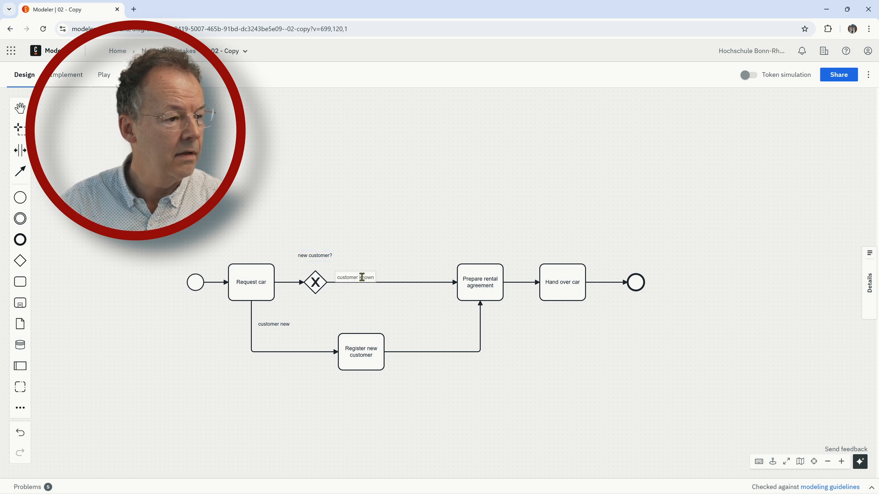
{"action": "double_click", "coordinate": [354, 277]}
{"action": "type", "text": "no"}
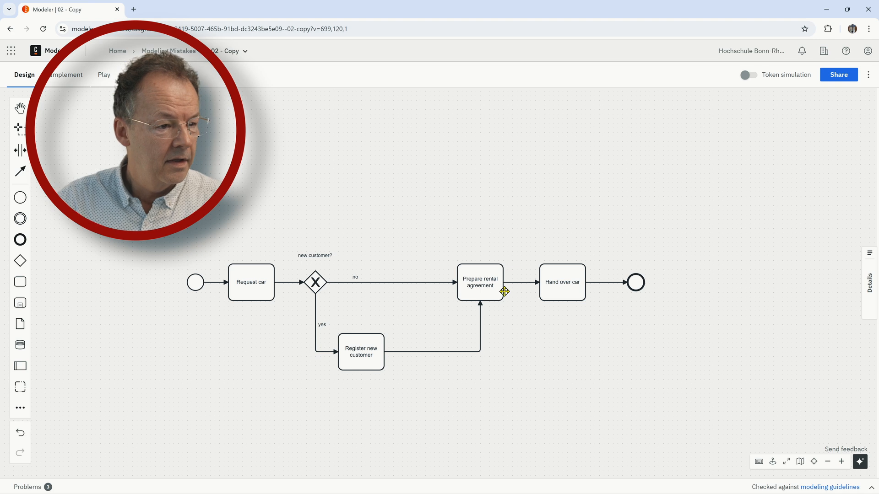
{"action": "mouse_move", "coordinate": [459, 364]}
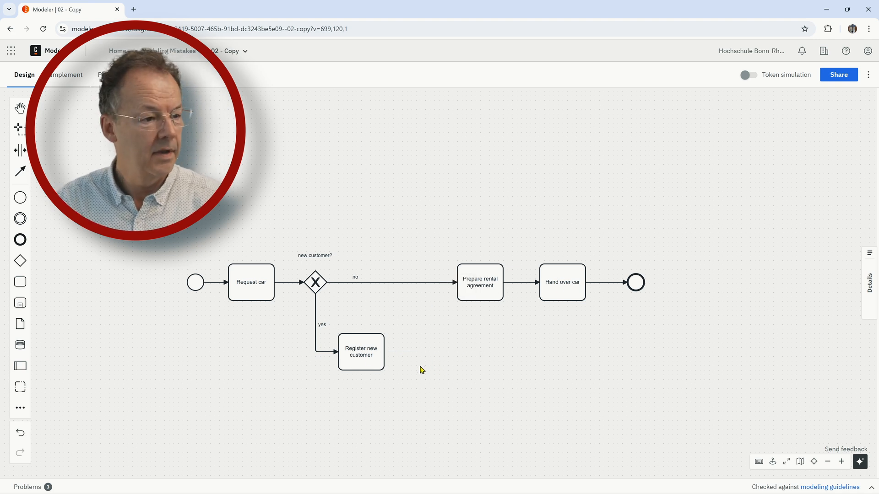
- Insert a merging exclusive gateway on the flow before Prepare rental agreement
{"action": "left_click", "coordinate": [361, 352]}
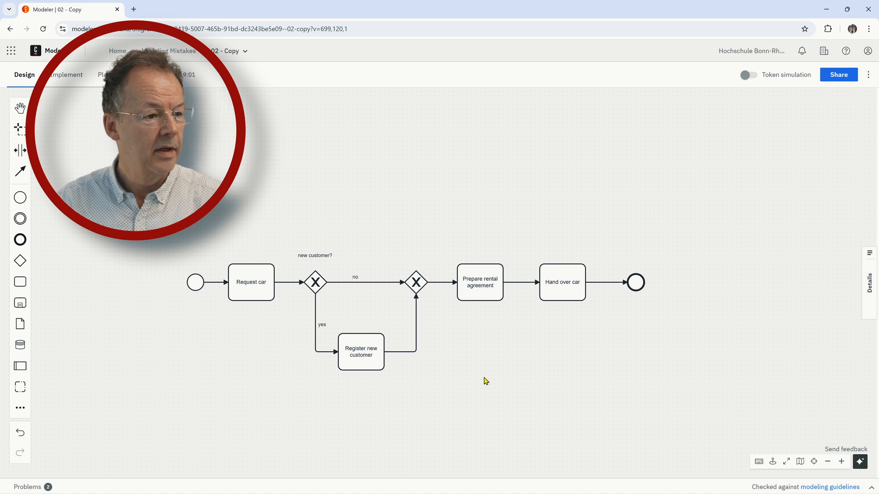
{"action": "mouse_move", "coordinate": [354, 416]}
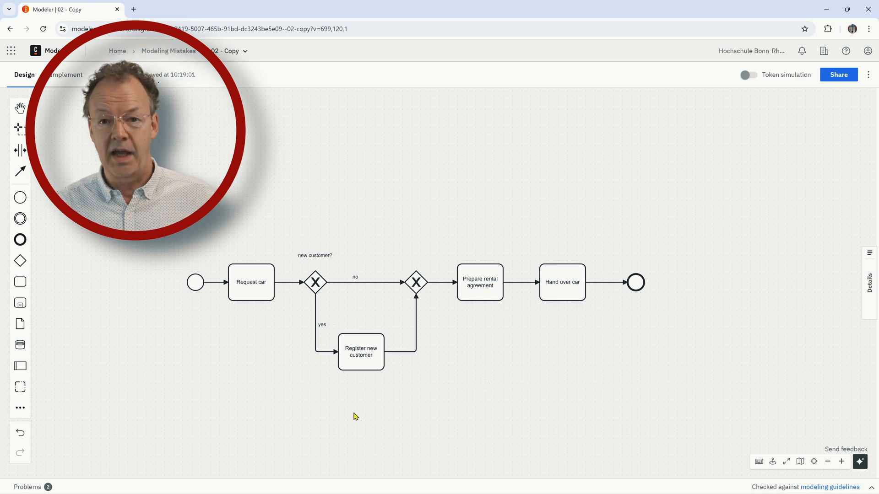
{"action": "mouse_move", "coordinate": [576, 381]}
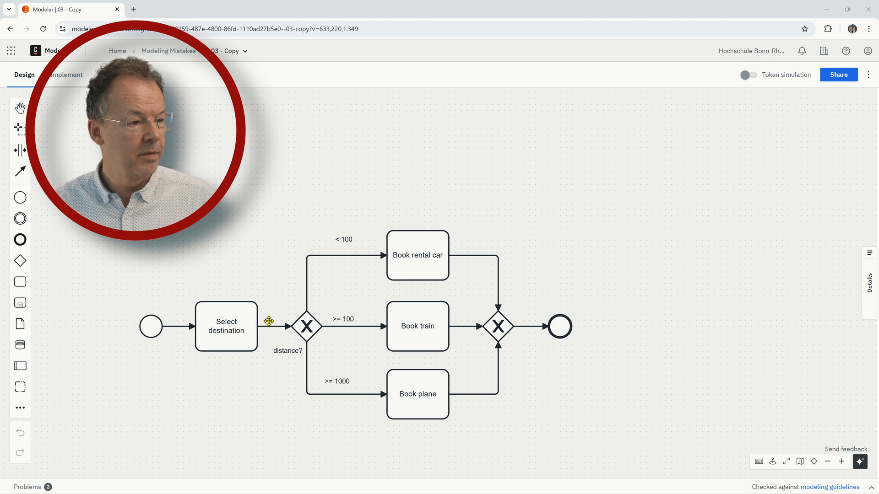
{"action": "mouse_move", "coordinate": [197, 354]}
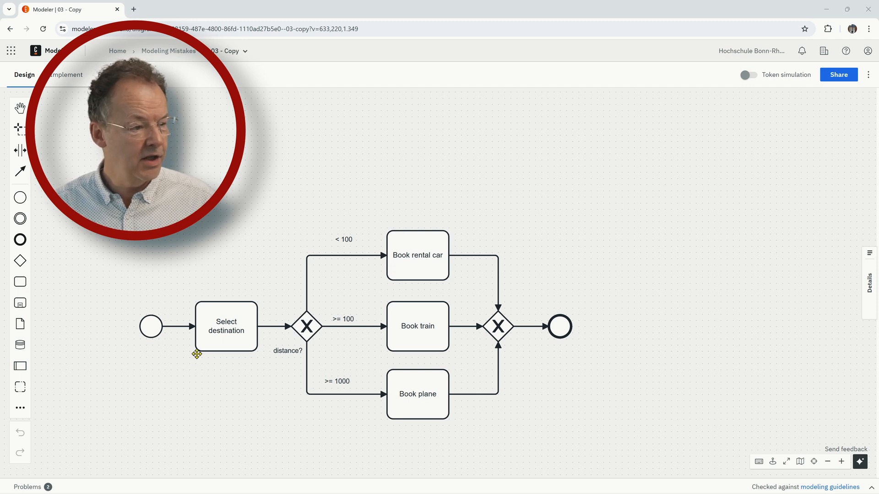
{"action": "mouse_move", "coordinate": [327, 353]}
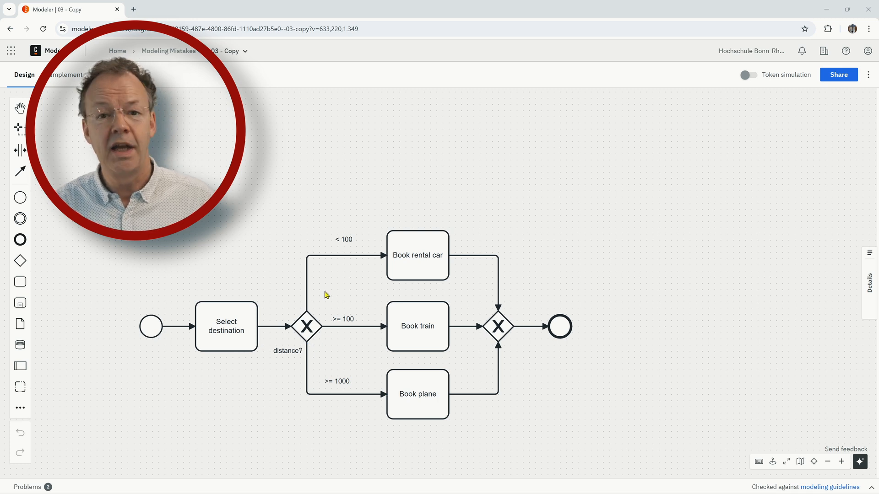
{"action": "mouse_move", "coordinate": [352, 246]}
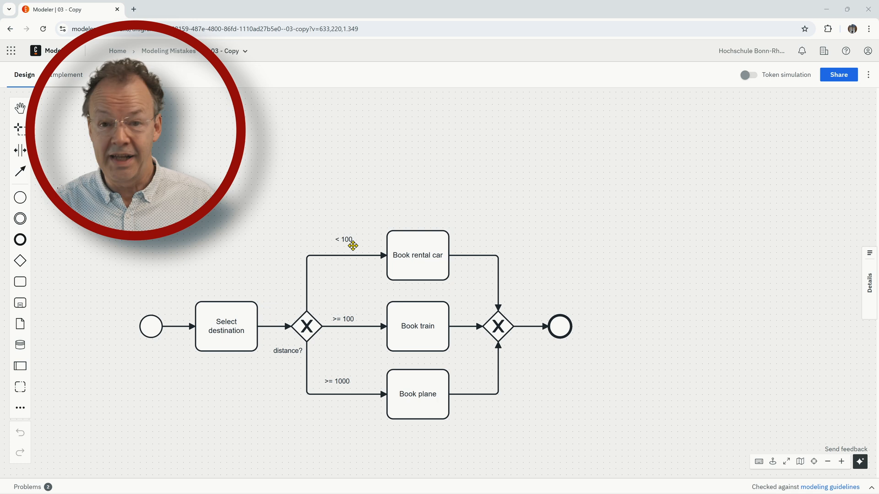
- Extend the '< 100' branch condition to read '< 100 km'
{"action": "left_click", "coordinate": [343, 240]}
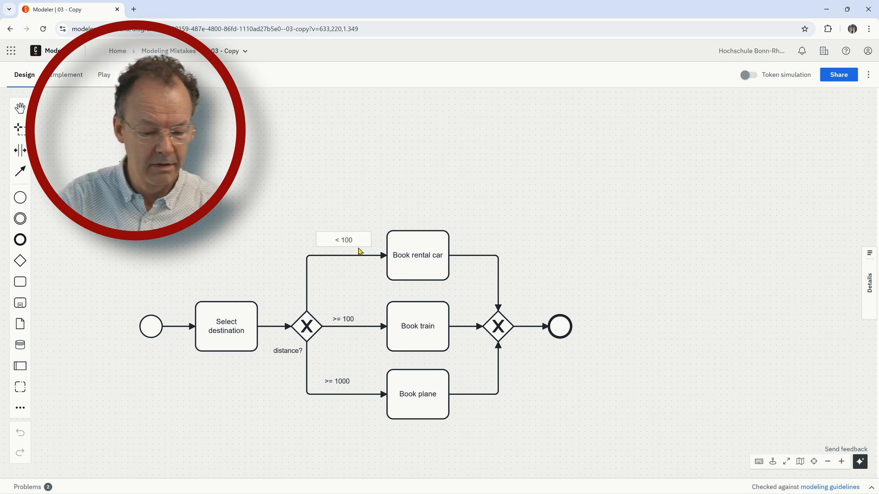
{"action": "type", "text": "km"}
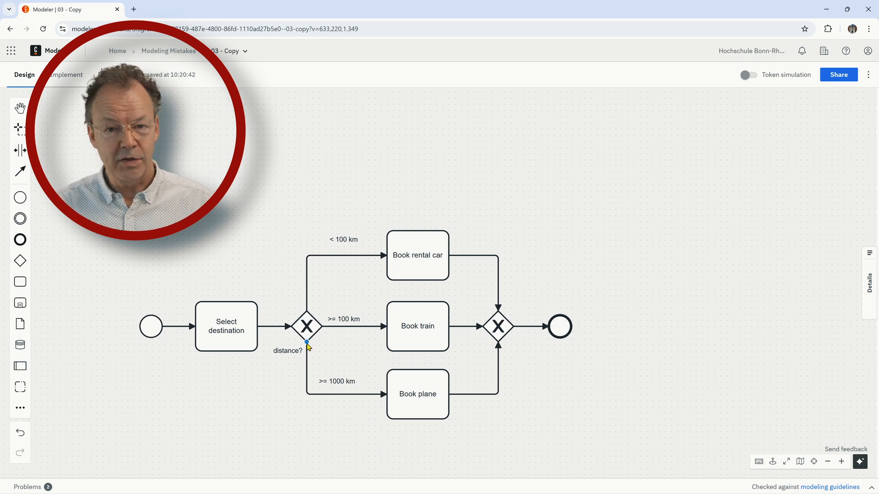
{"action": "mouse_move", "coordinate": [341, 257]}
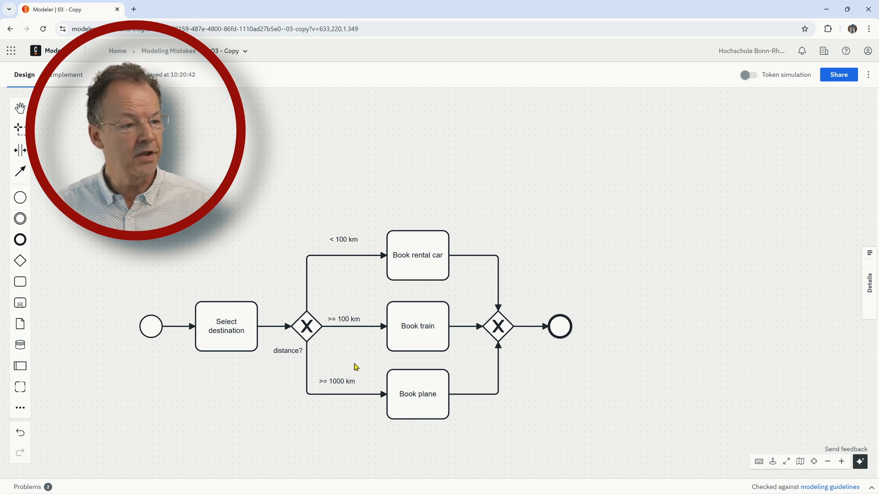
{"action": "mouse_move", "coordinate": [343, 241]}
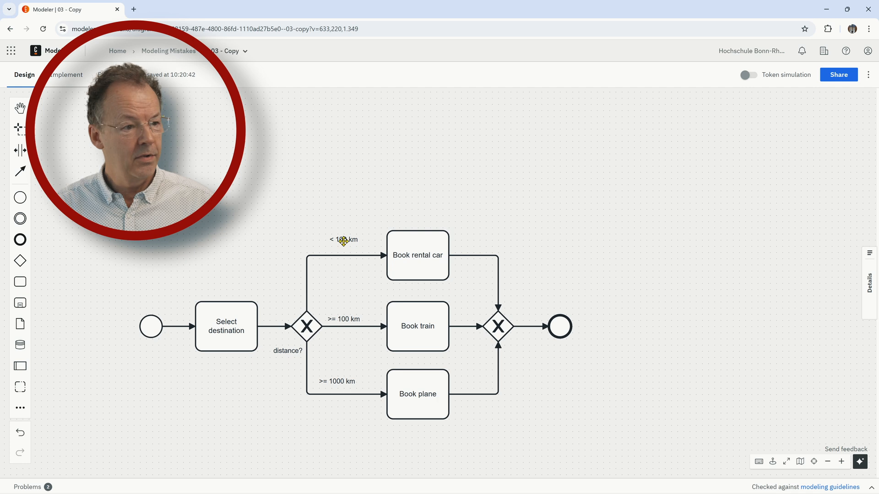
{"action": "mouse_move", "coordinate": [375, 264]}
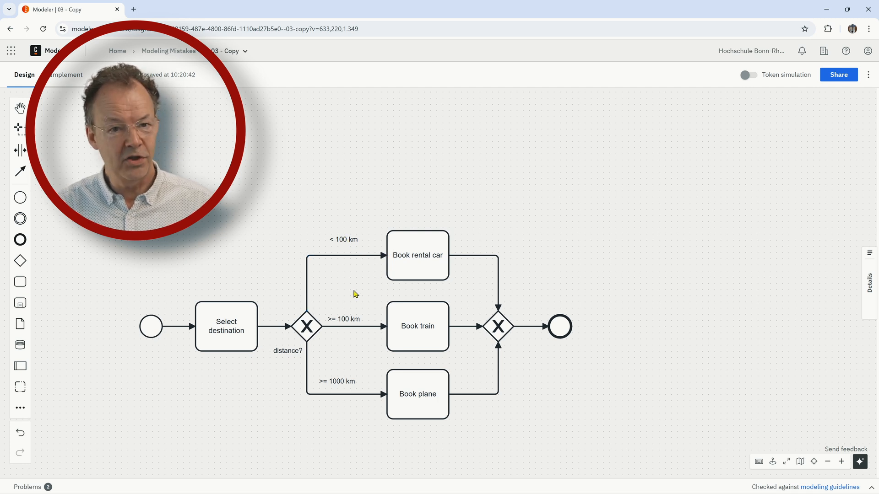
{"action": "mouse_move", "coordinate": [340, 249]}
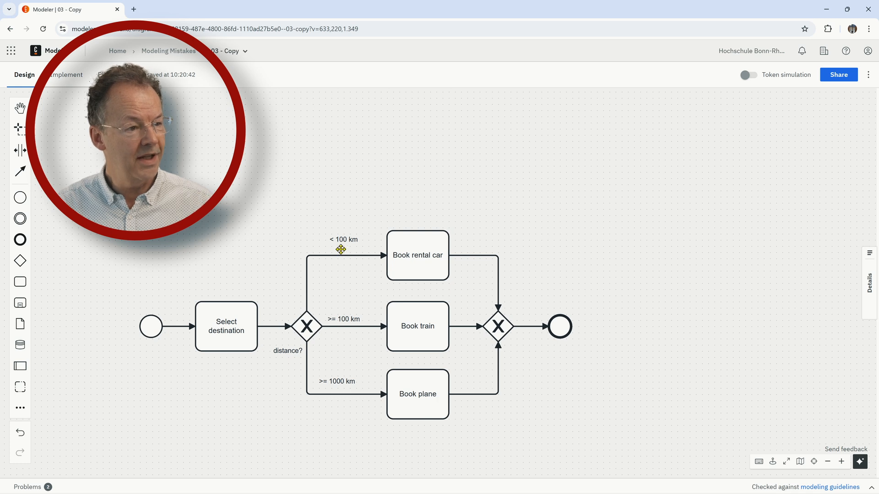
{"action": "mouse_move", "coordinate": [349, 348]}
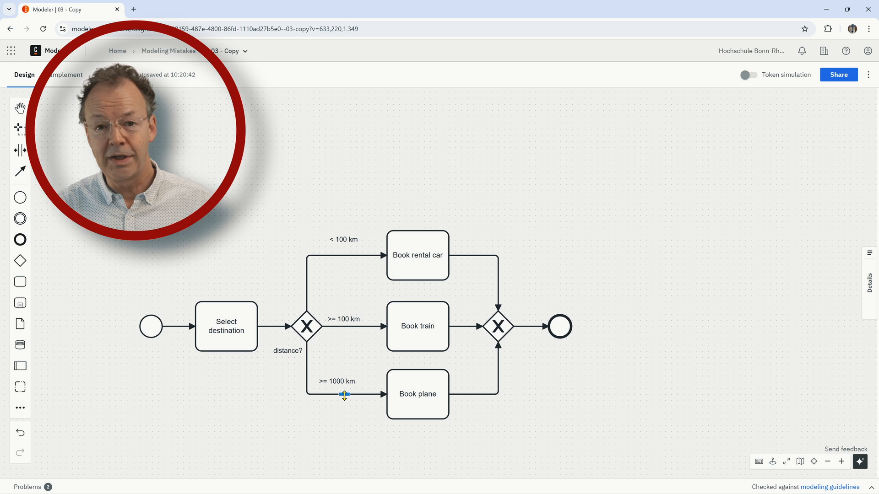
{"action": "mouse_move", "coordinate": [358, 354]}
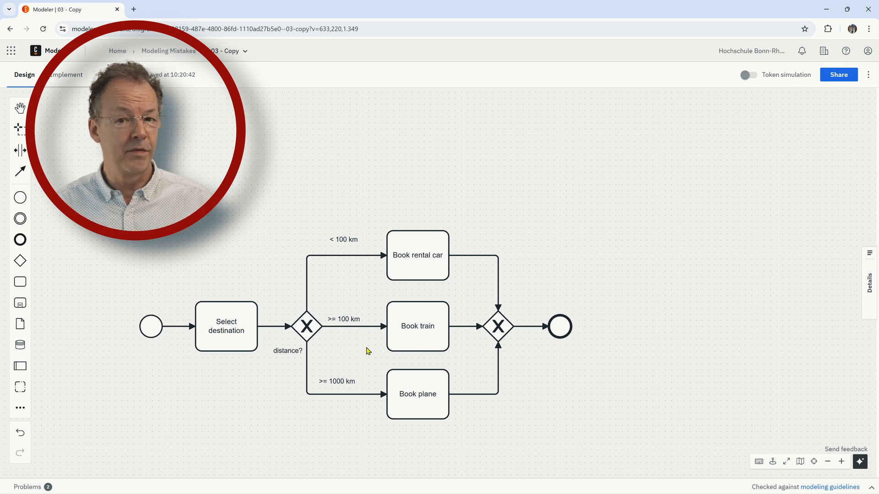
{"action": "mouse_move", "coordinate": [362, 372]}
{"action": "type", "text": " an"}
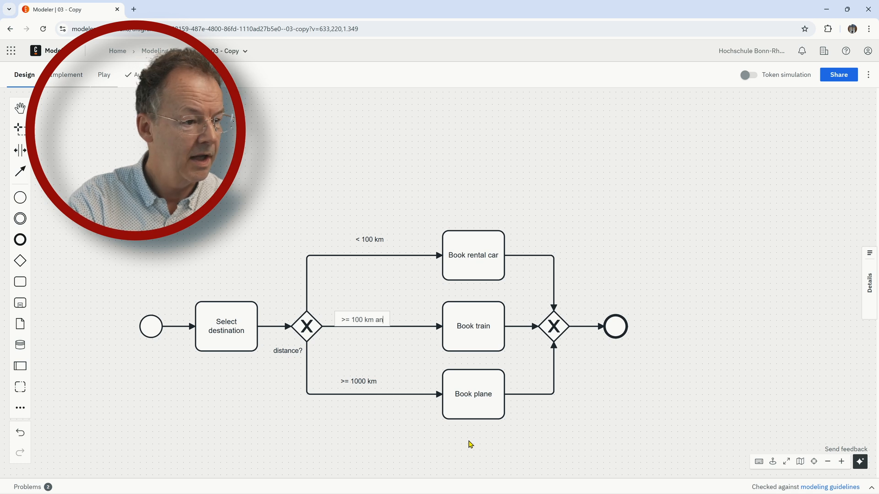
- Extend the middle branch condition to '>= 100 km and < 1000 km' and confirm it
{"action": "type", "text": "d"}
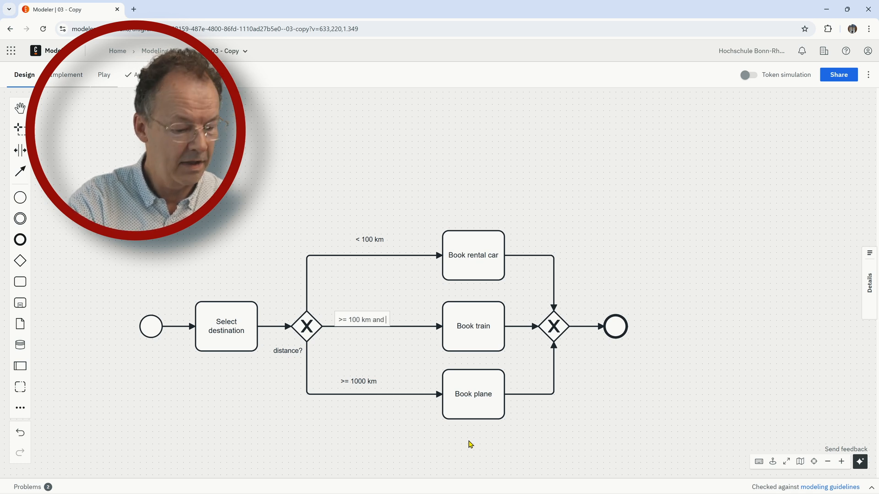
{"action": "type", "text": "< 1"}
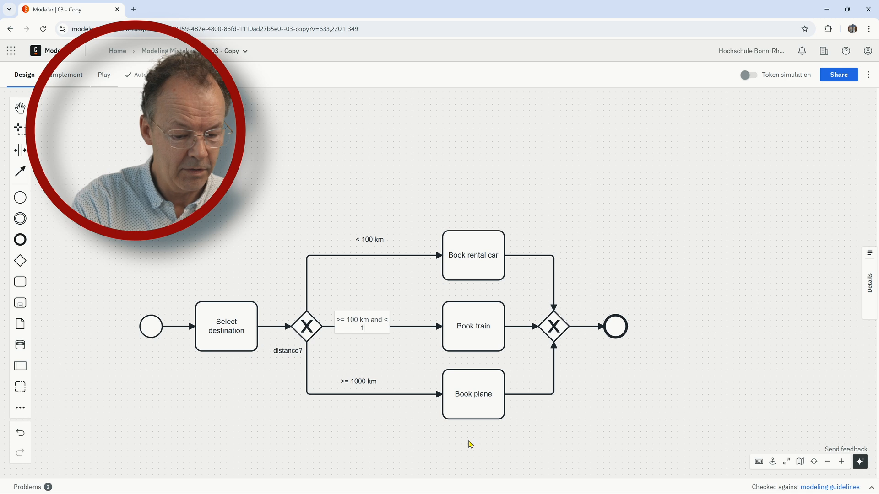
{"action": "type", "text": "000 km"}
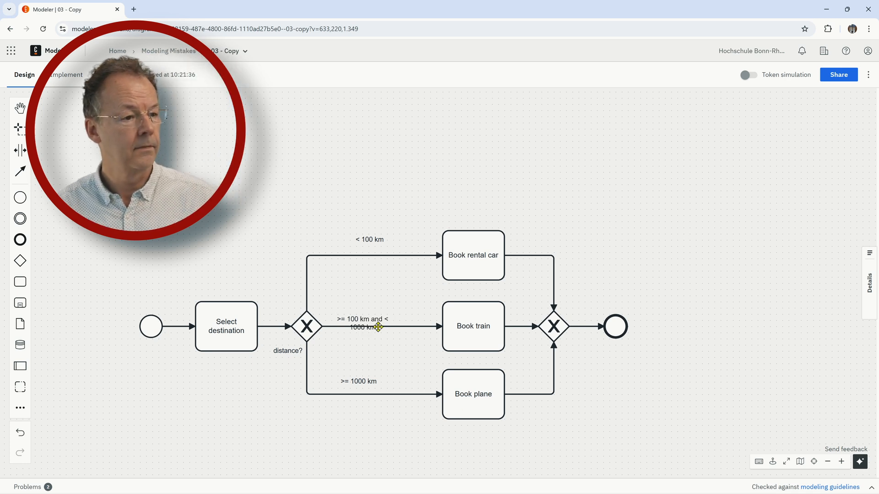
{"action": "left_click", "coordinate": [368, 312]}
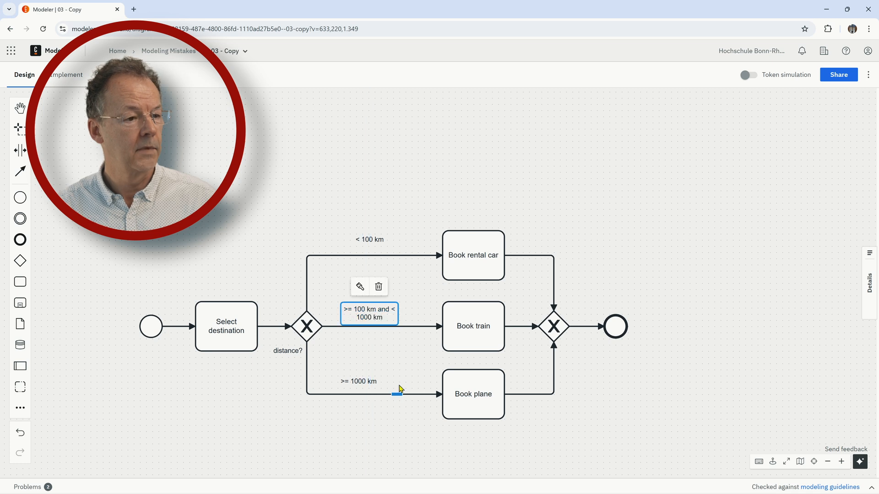
{"action": "left_click", "coordinate": [628, 374]}
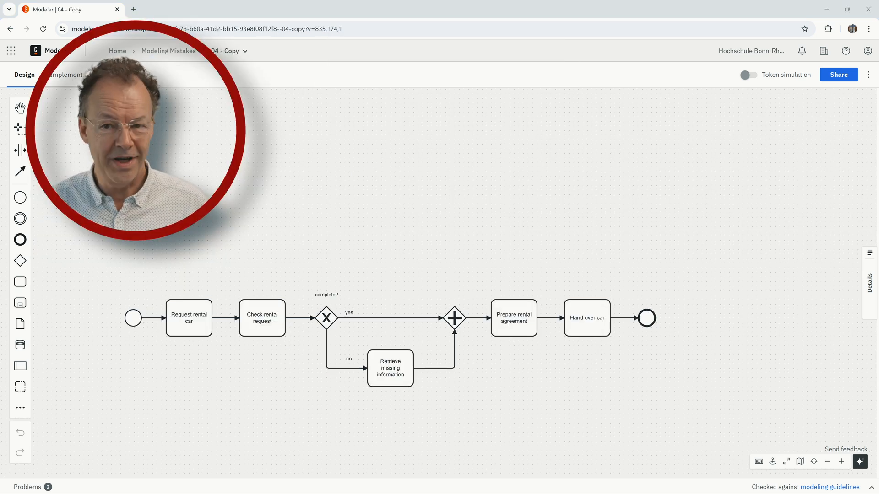
{"action": "mouse_move", "coordinate": [832, 321]}
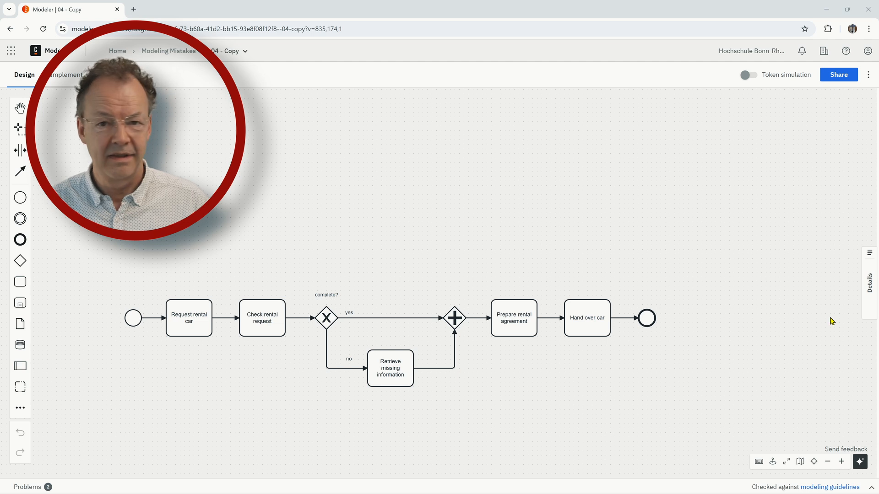
{"action": "mouse_move", "coordinate": [728, 99]}
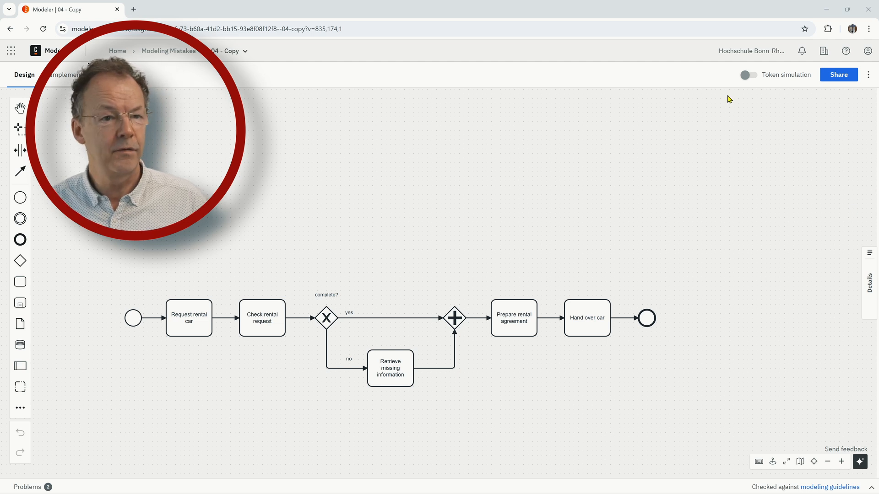
- Simulate a token from the start event until it stalls at the parallel joining gateway, then leave simulation mode
{"action": "left_click", "coordinate": [748, 74]}
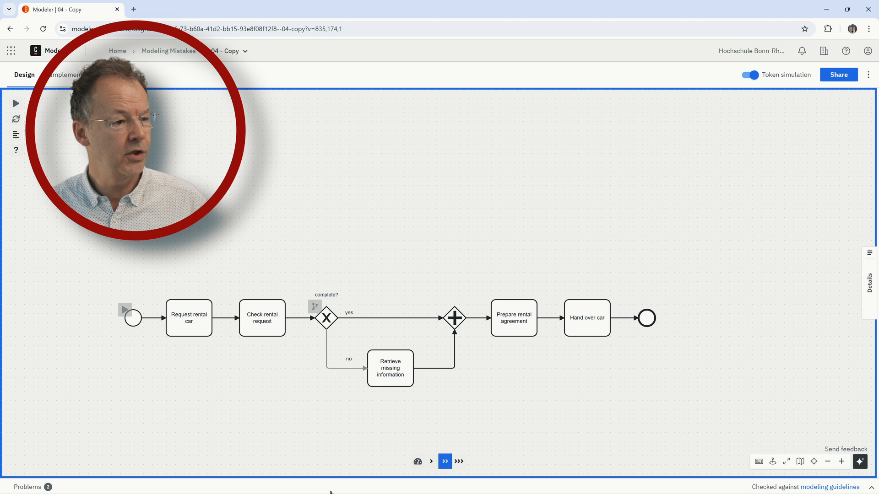
{"action": "left_click", "coordinate": [16, 103]}
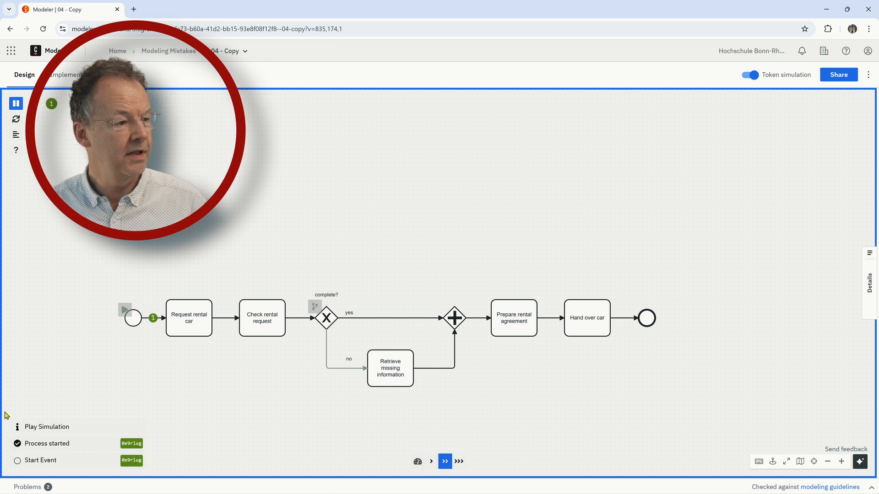
{"action": "left_click", "coordinate": [445, 461]}
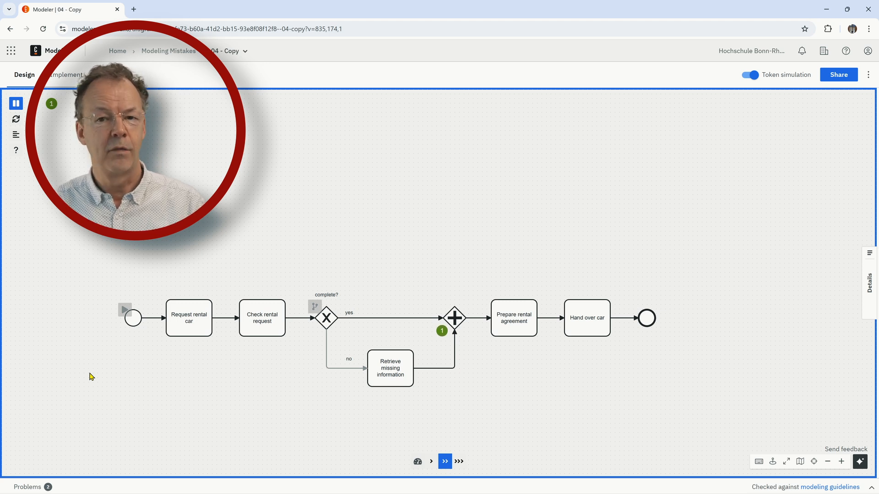
{"action": "mouse_move", "coordinate": [3, 325]}
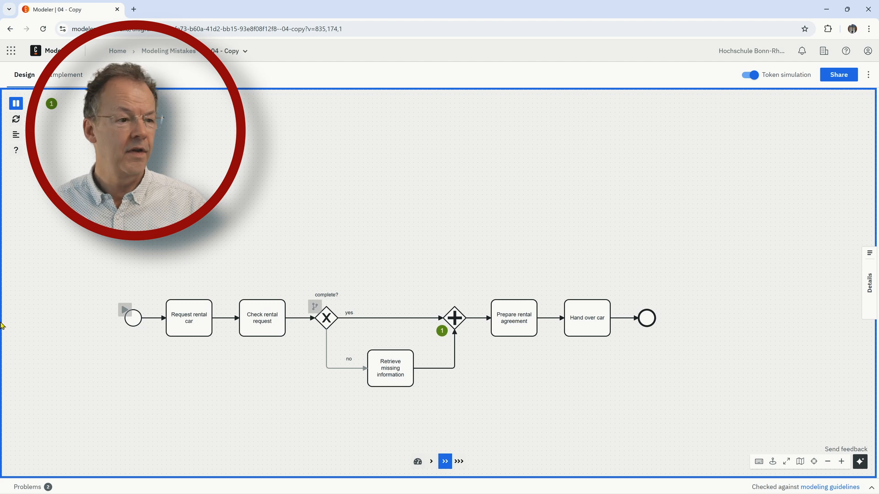
{"action": "mouse_move", "coordinate": [444, 377]}
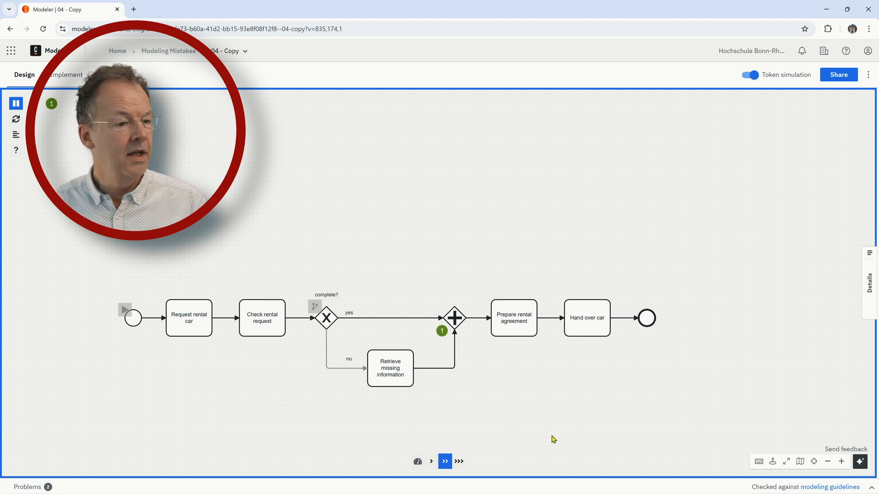
{"action": "left_click", "coordinate": [749, 75]}
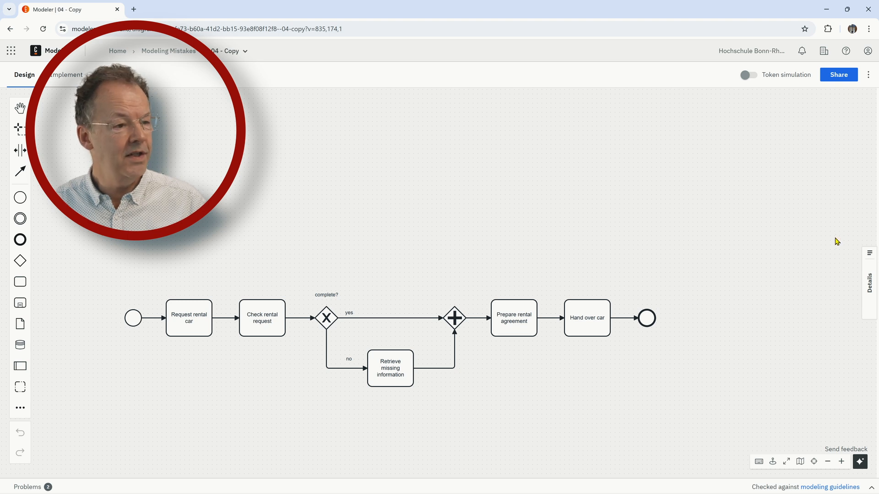
- Change the parallel joining gateway before Prepare rental agreement into an exclusive gateway
{"action": "left_click", "coordinate": [454, 318]}
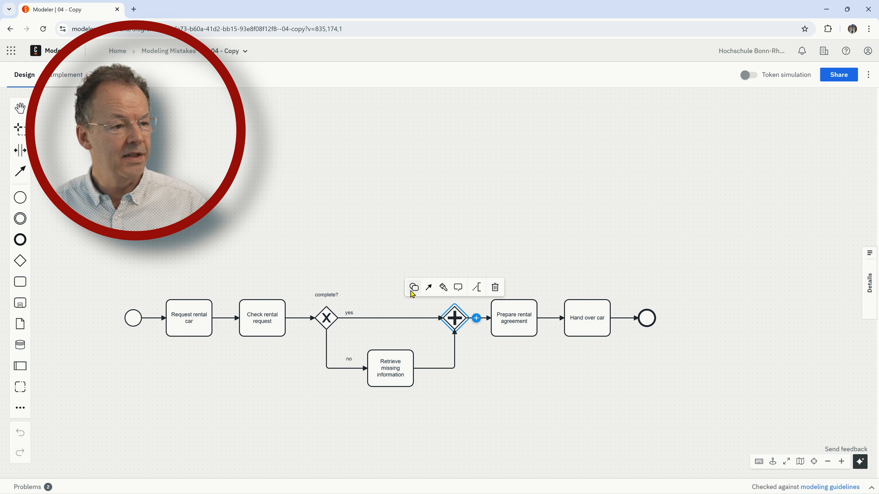
{"action": "left_click", "coordinate": [414, 287]}
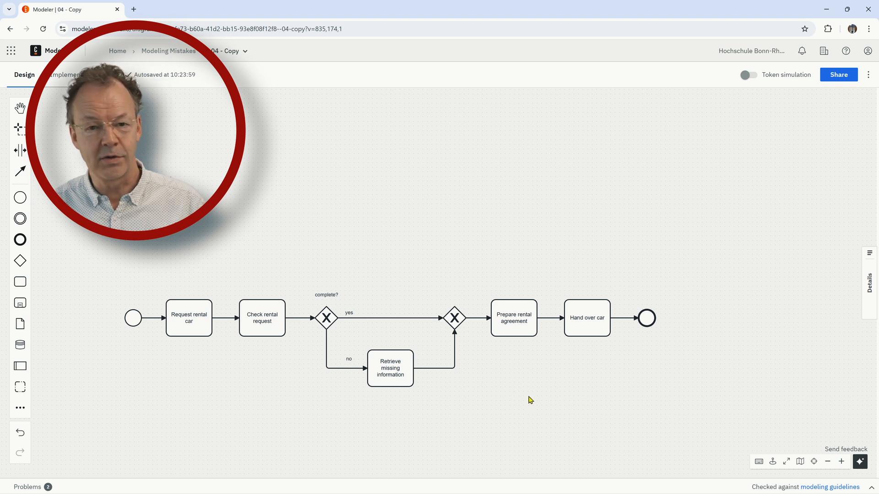
{"action": "mouse_move", "coordinate": [500, 407]}
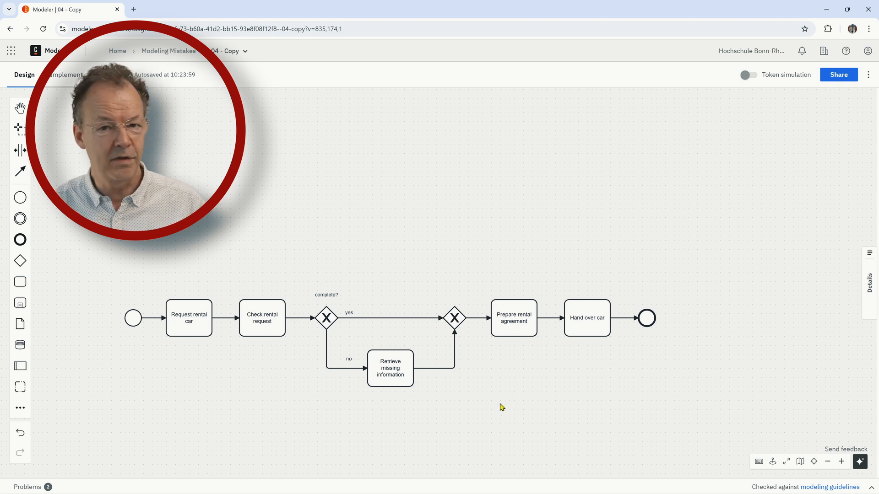
{"action": "mouse_move", "coordinate": [510, 417]}
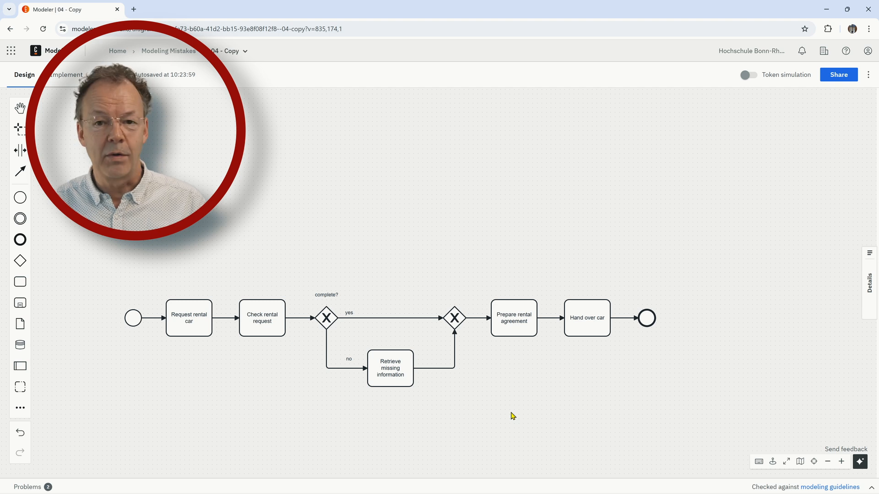
{"action": "mouse_move", "coordinate": [543, 449]}
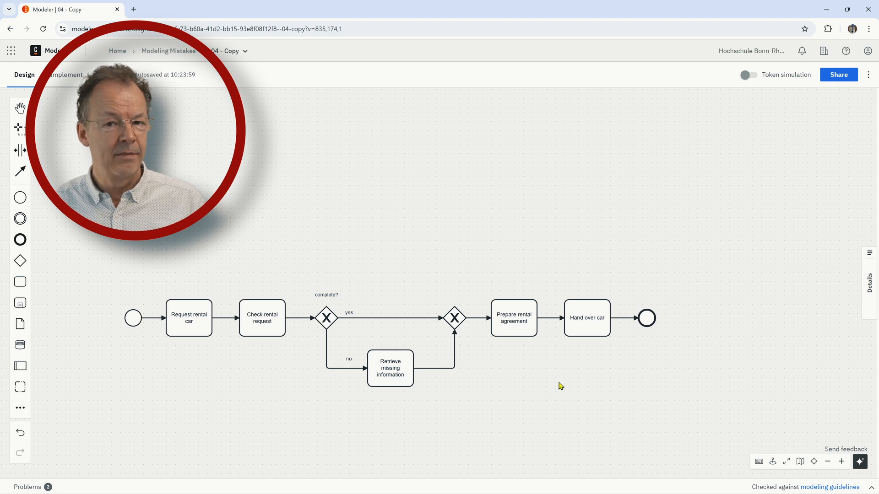
{"action": "mouse_move", "coordinate": [527, 397]}
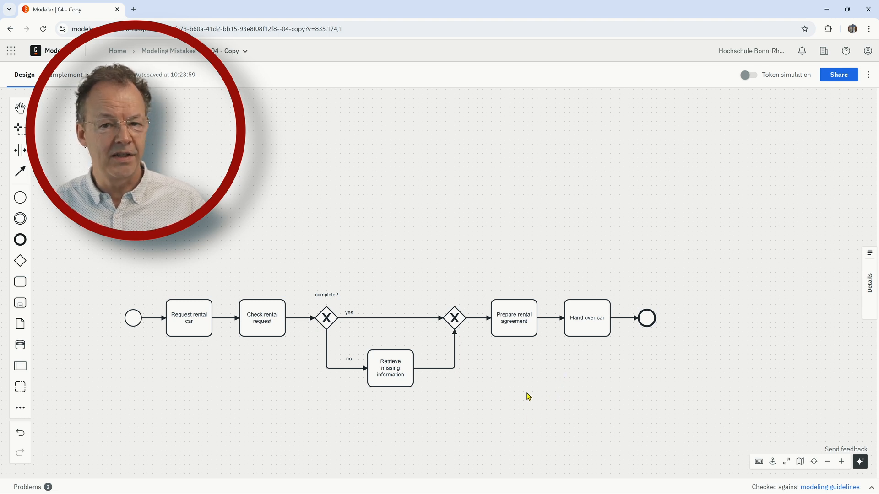
{"action": "mouse_move", "coordinate": [532, 421]}
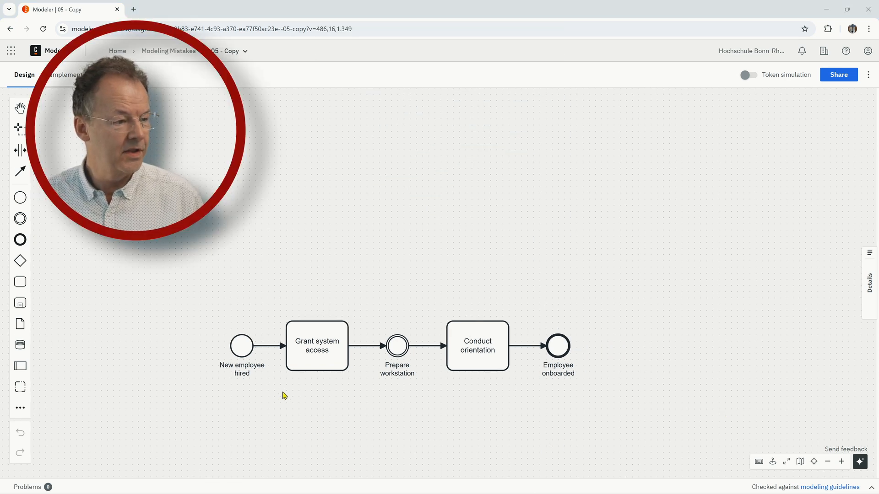
{"action": "mouse_move", "coordinate": [256, 397]}
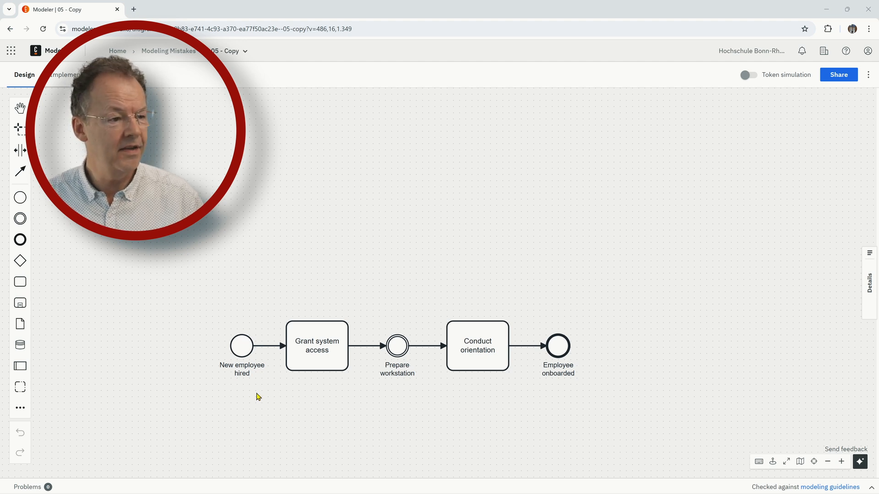
{"action": "mouse_move", "coordinate": [292, 369]}
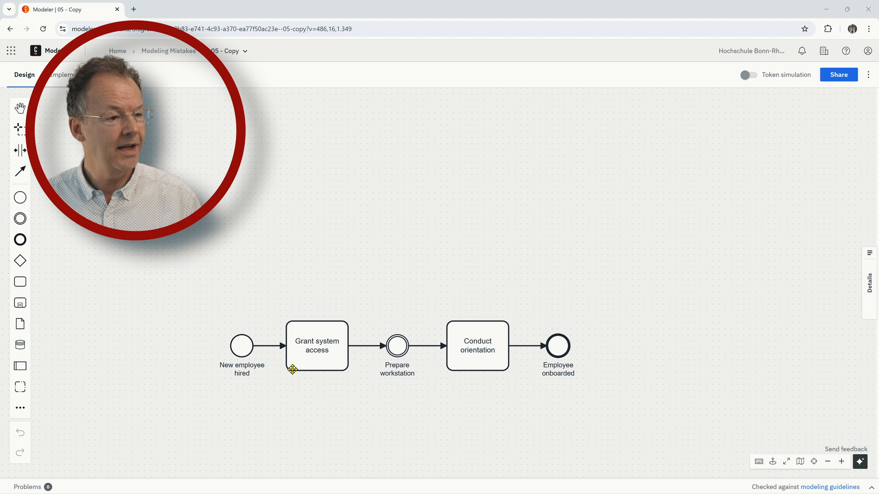
{"action": "mouse_move", "coordinate": [397, 376]}
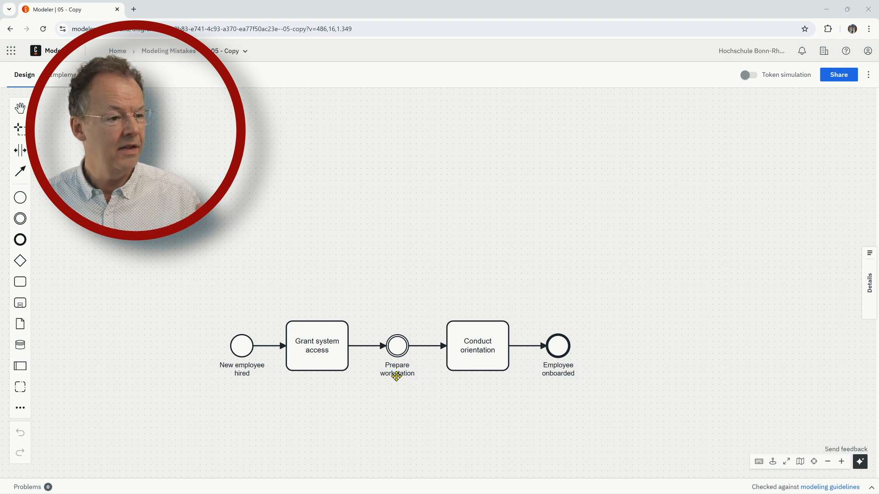
{"action": "mouse_move", "coordinate": [392, 399]}
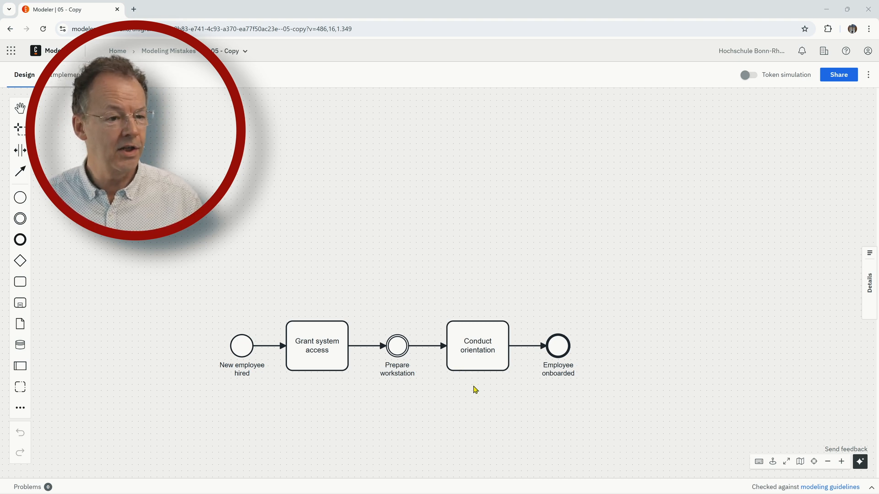
{"action": "mouse_move", "coordinate": [569, 390]}
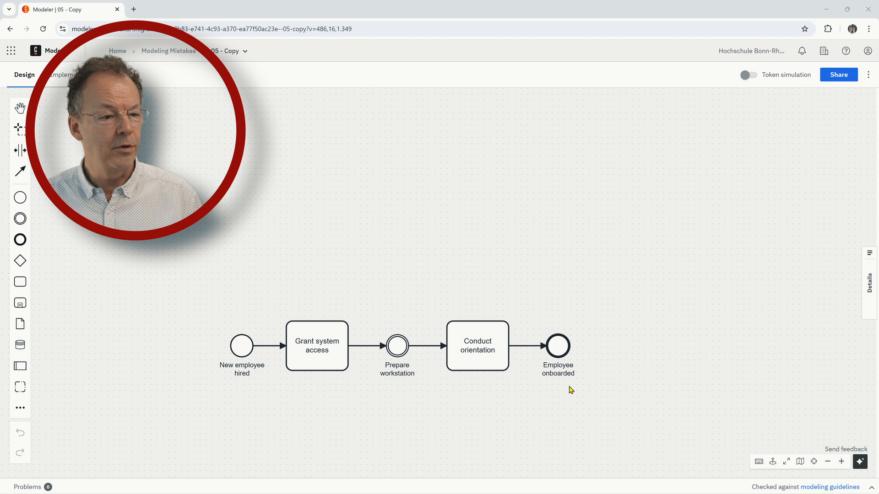
{"action": "mouse_move", "coordinate": [538, 361]}
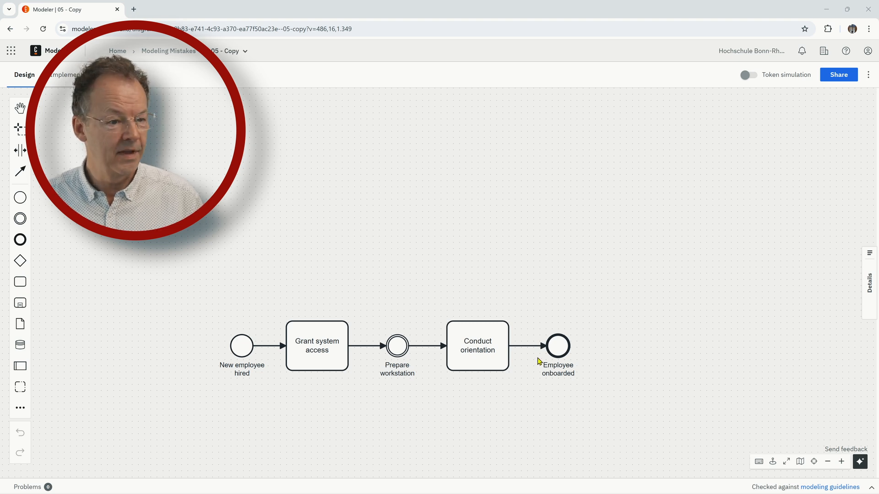
{"action": "mouse_move", "coordinate": [573, 415]}
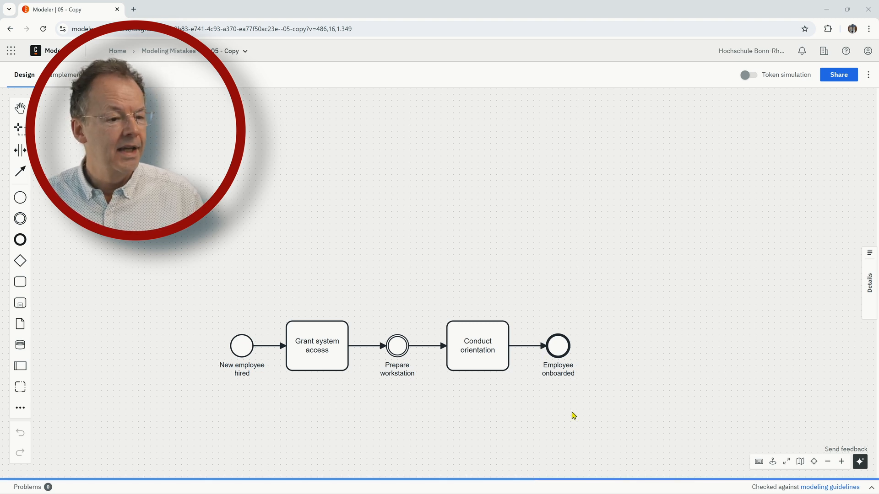
{"action": "mouse_move", "coordinate": [662, 376]}
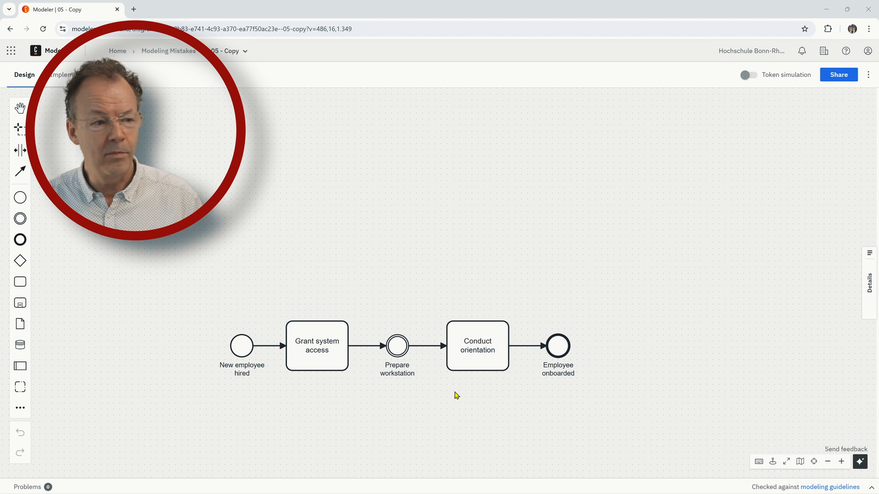
{"action": "mouse_move", "coordinate": [408, 401]}
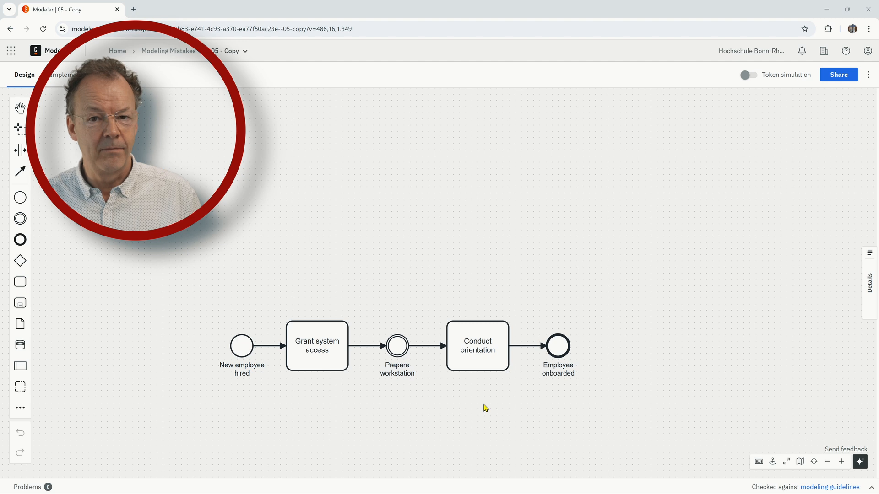
{"action": "mouse_move", "coordinate": [447, 262]}
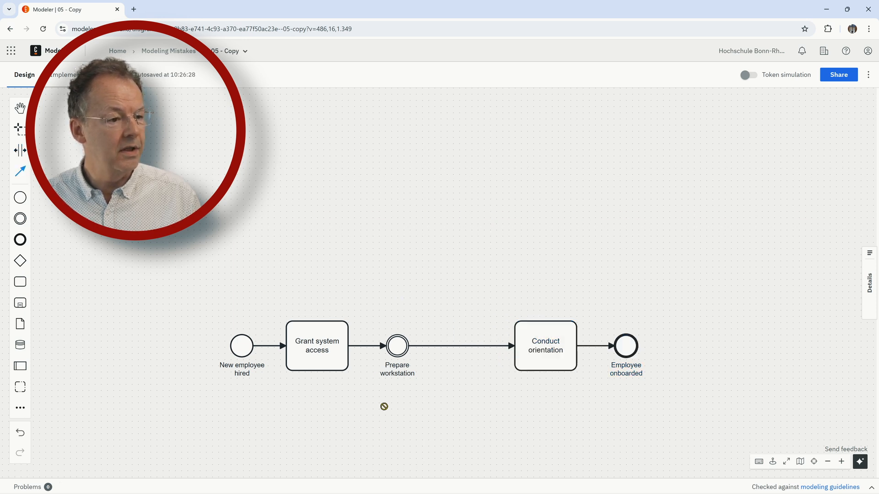
- Remove the misplaced Prepare workstation event and reselect the Grant system access task
{"action": "left_click", "coordinate": [397, 345]}
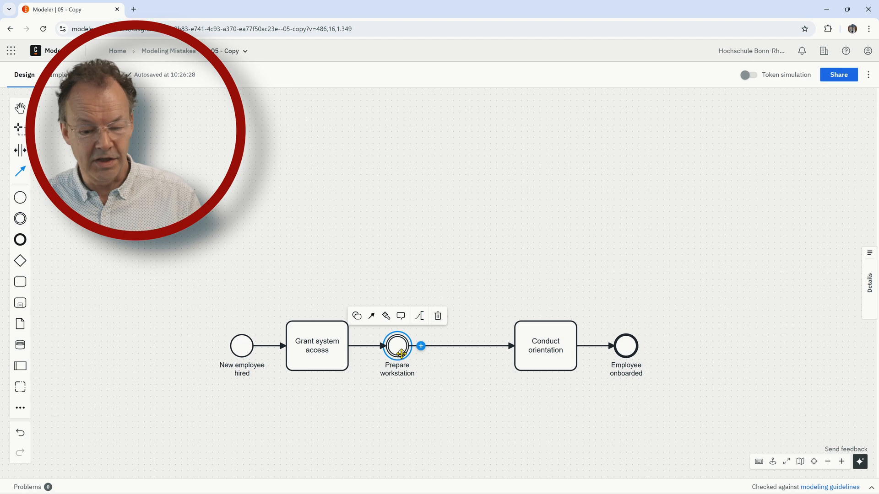
{"action": "left_click", "coordinate": [437, 316]}
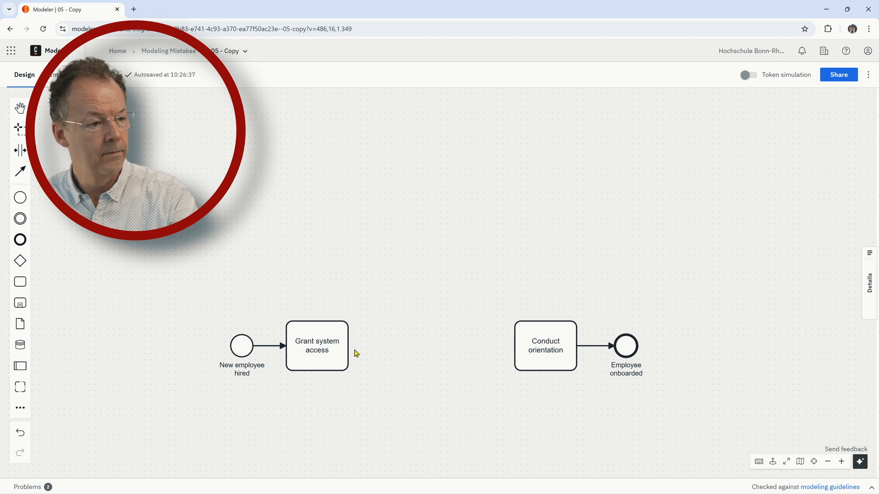
{"action": "left_click", "coordinate": [317, 346]}
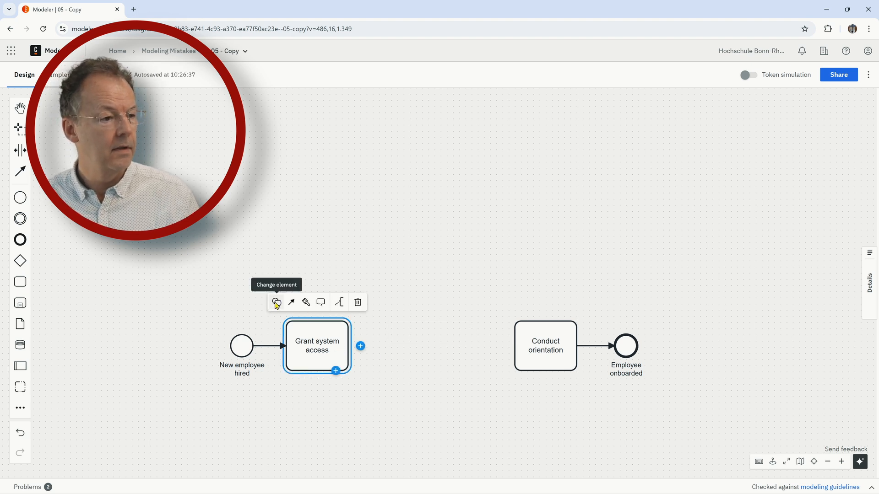
{"action": "left_click", "coordinate": [276, 302]}
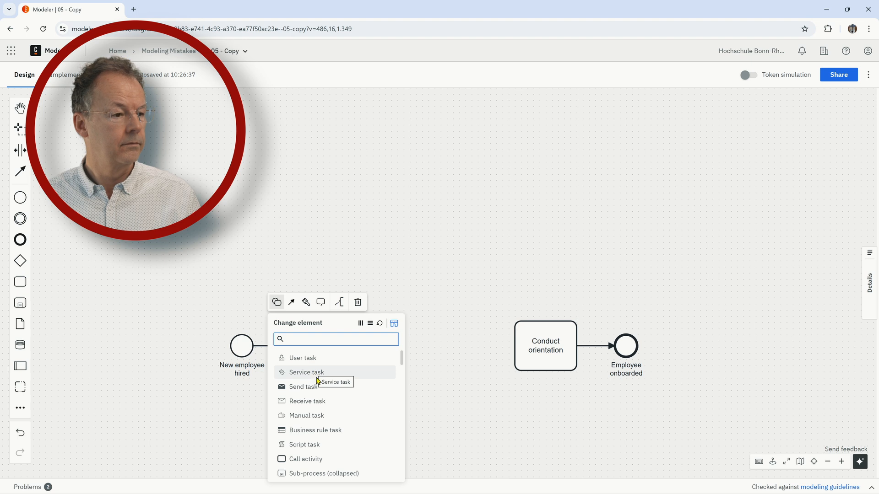
{"action": "mouse_move", "coordinate": [438, 374]}
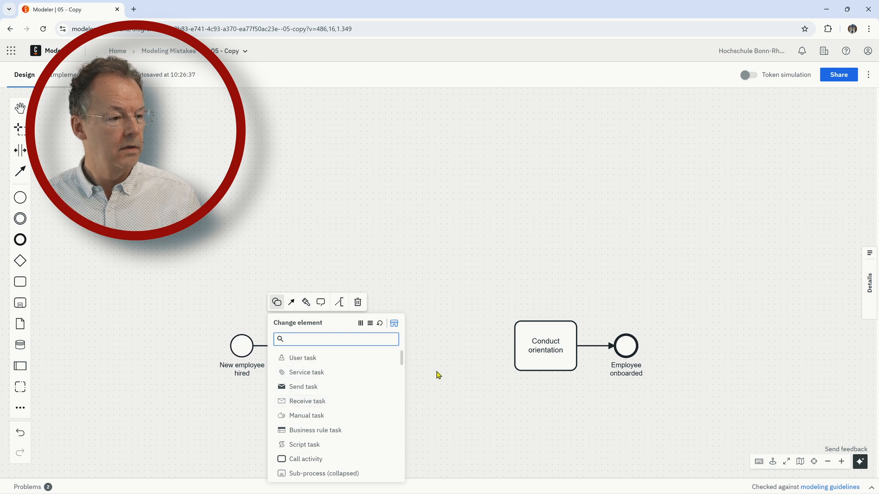
{"action": "left_click", "coordinate": [303, 357]}
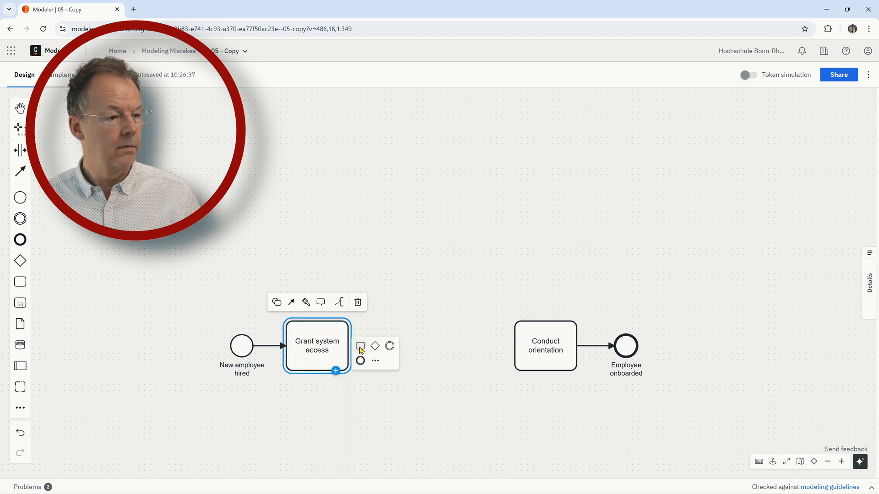
- Append a new task 'Prepare workstation' after Grant system access
{"action": "left_click", "coordinate": [360, 346]}
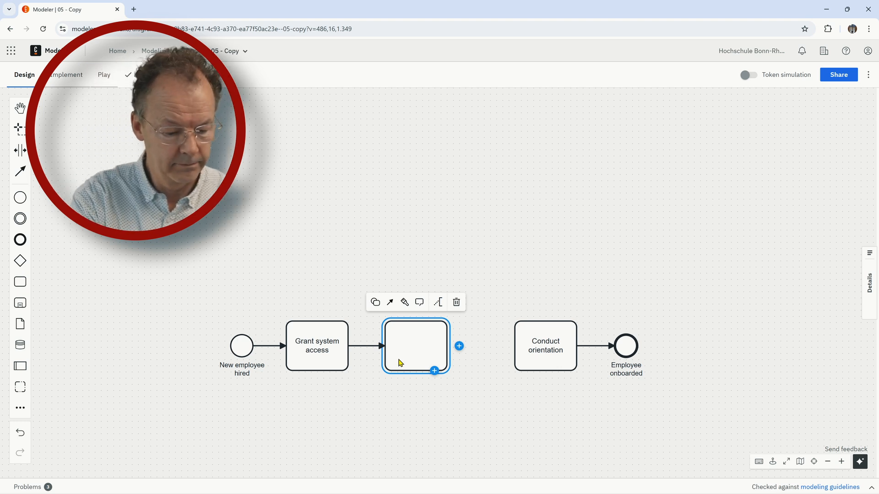
{"action": "type", "text": "Prepare"}
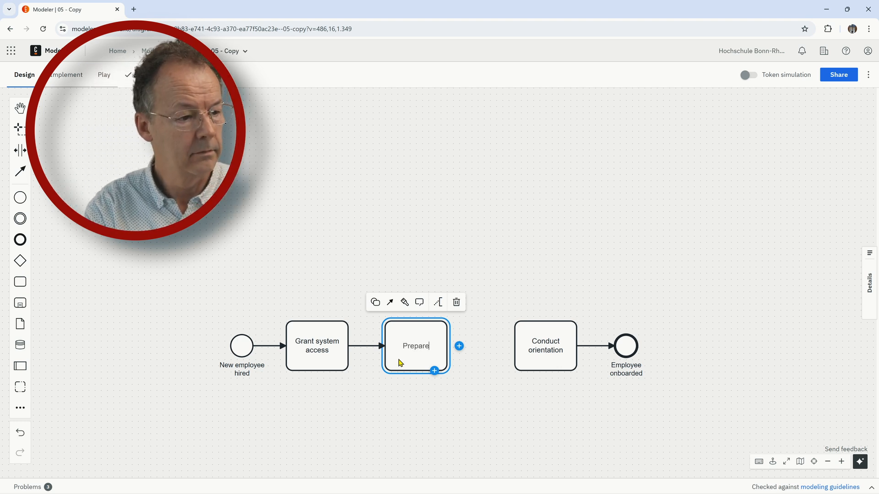
{"action": "type", "text": "workstation"}
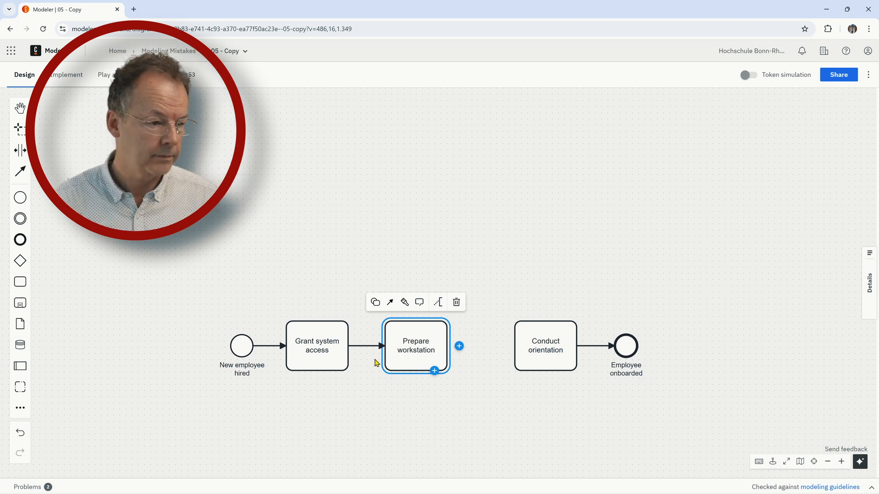
{"action": "mouse_move", "coordinate": [390, 302]}
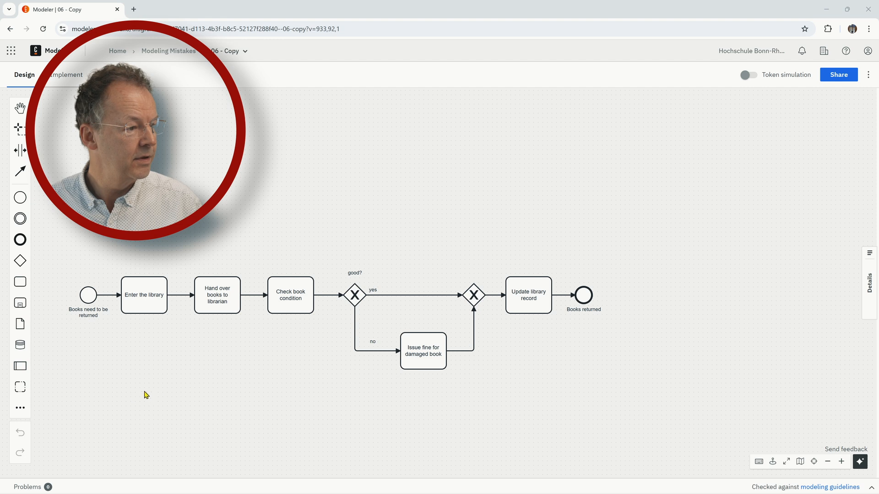
{"action": "mouse_move", "coordinate": [104, 332]}
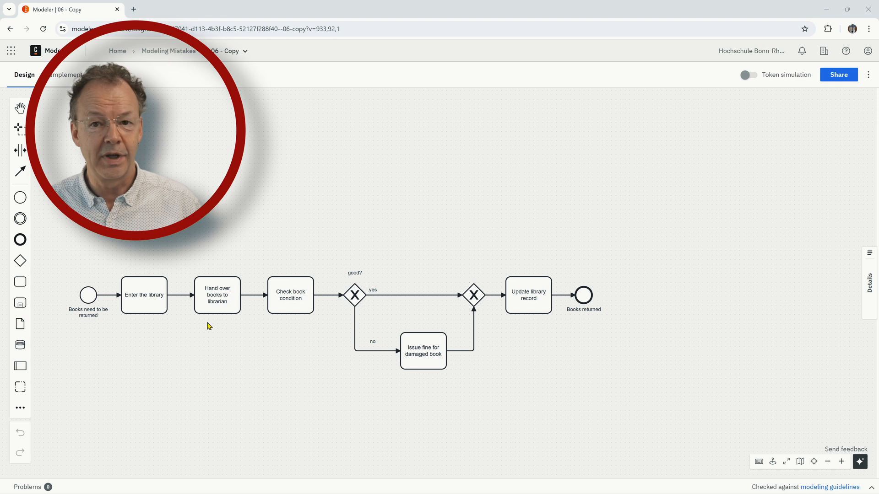
{"action": "mouse_move", "coordinate": [283, 313]}
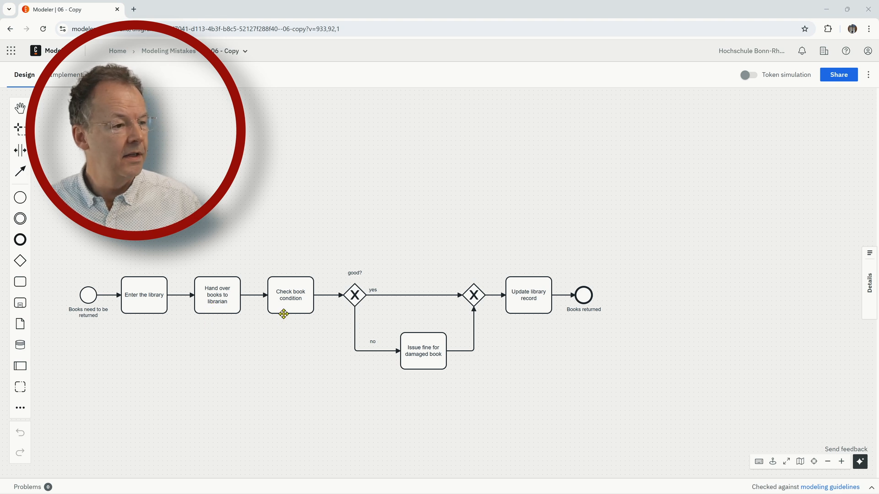
{"action": "mouse_move", "coordinate": [358, 309]}
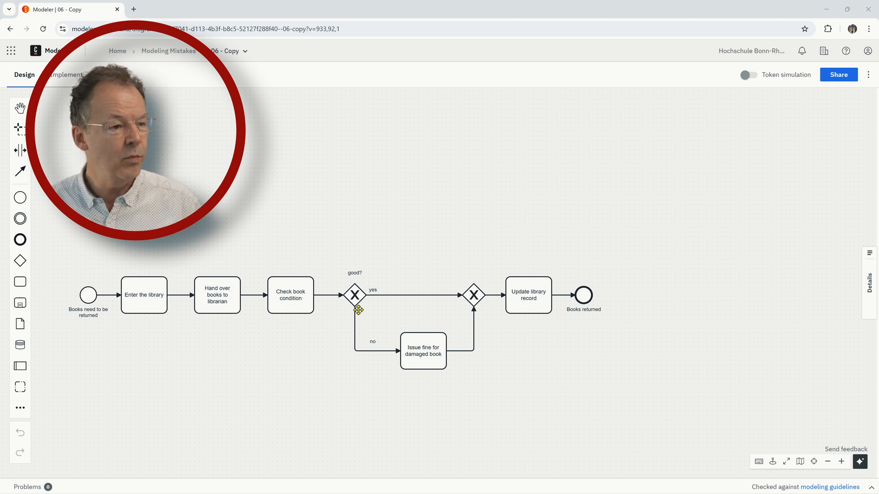
{"action": "mouse_move", "coordinate": [370, 274]}
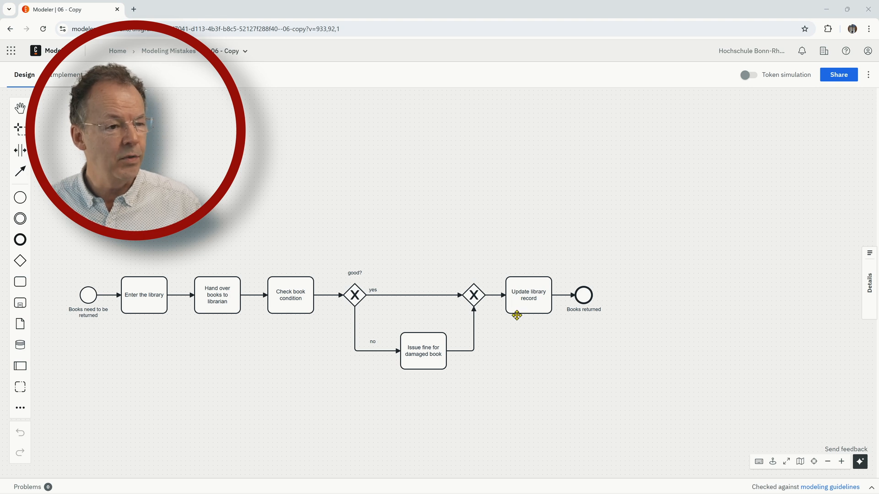
{"action": "mouse_move", "coordinate": [545, 429]}
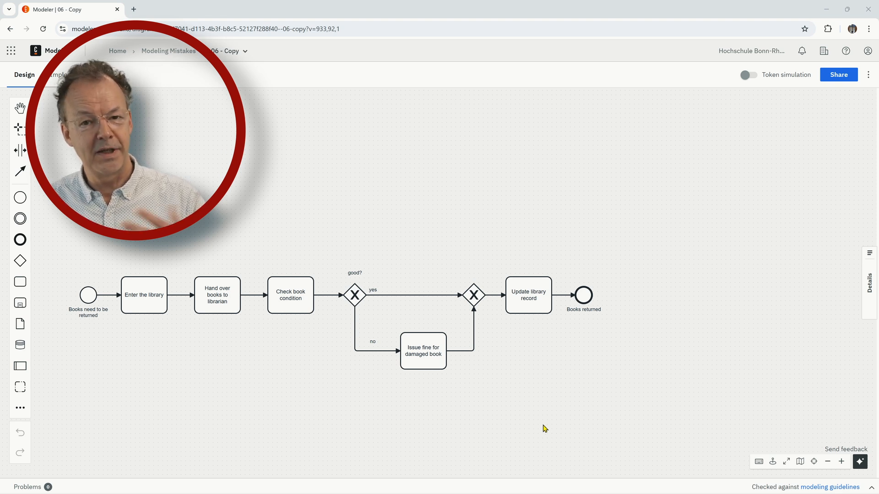
{"action": "mouse_move", "coordinate": [165, 323]}
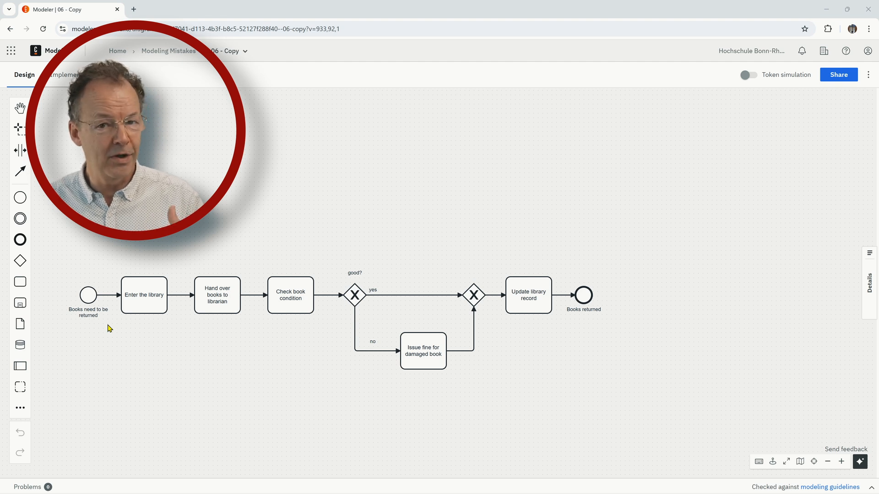
- Delete the no-branch flow and the flow into Update library record, detaching the condition-check block
{"action": "left_click", "coordinate": [354, 325]}
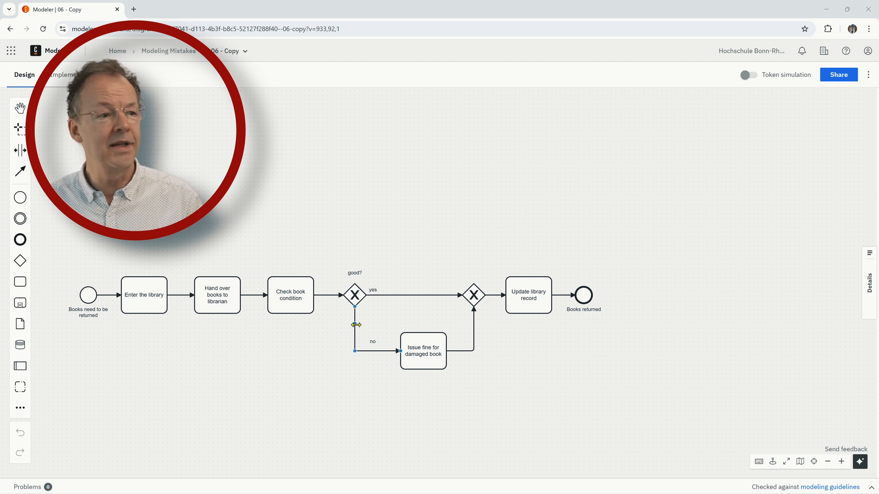
{"action": "left_click", "coordinate": [324, 344]}
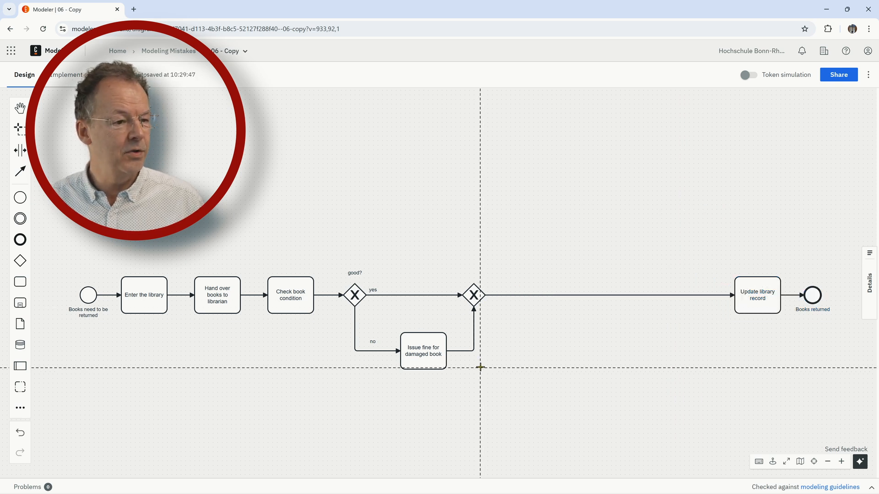
{"action": "scroll", "scroll_direction": "left", "scroll_amount": 3}
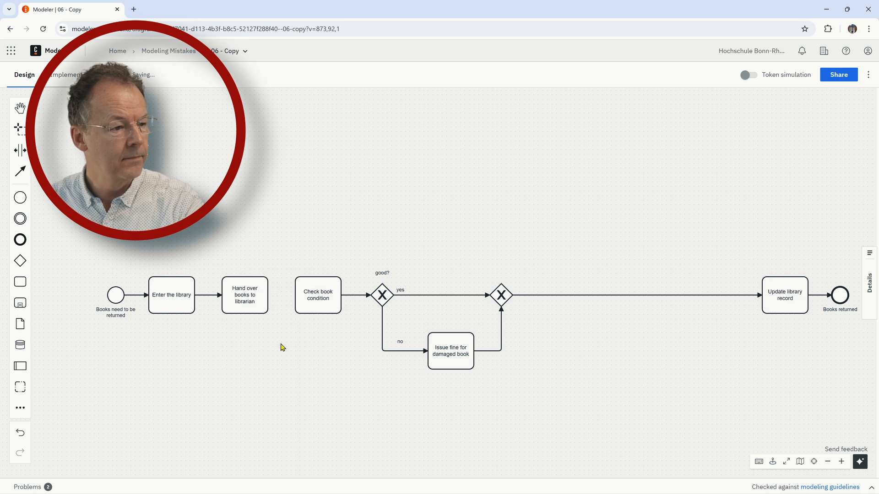
{"action": "left_click", "coordinate": [613, 295]}
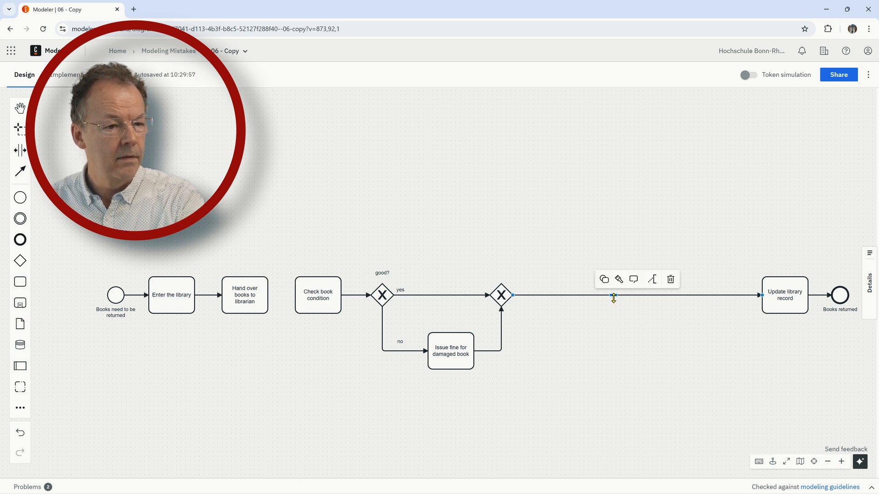
{"action": "left_click", "coordinate": [670, 280]}
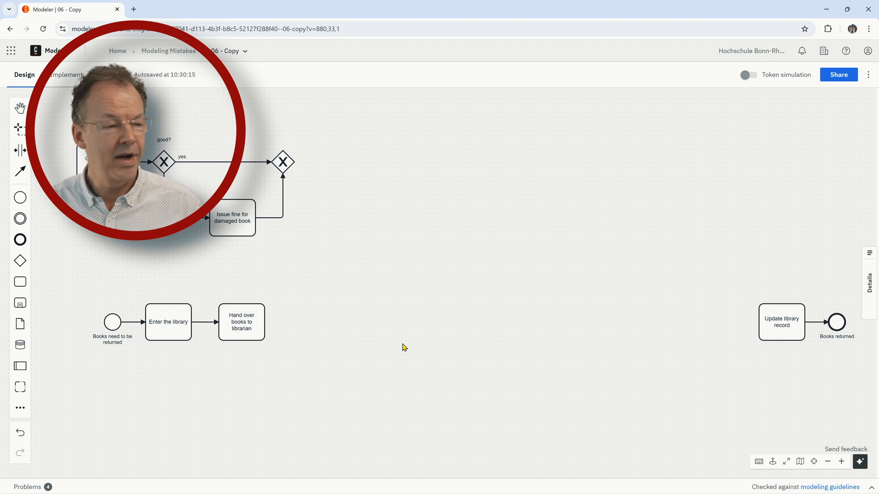
- Convert Hand over books to librarian into an expanded sub-process
{"action": "left_click", "coordinate": [242, 322]}
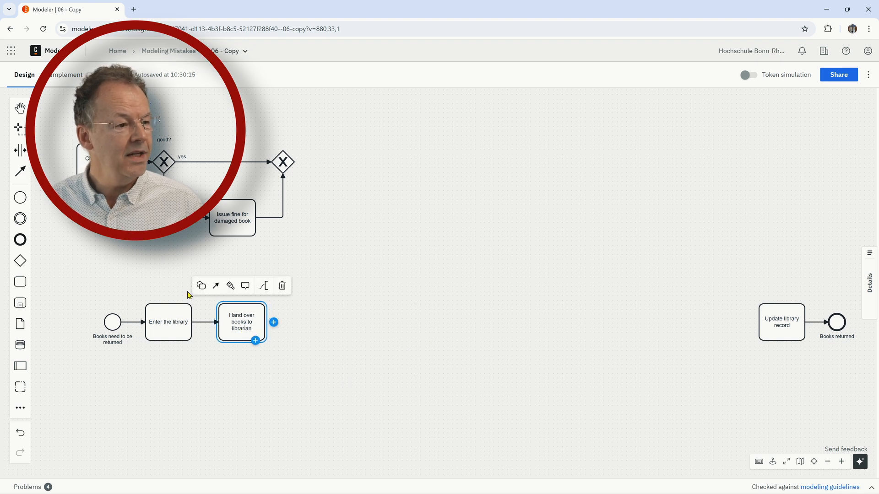
{"action": "left_click", "coordinate": [201, 285]}
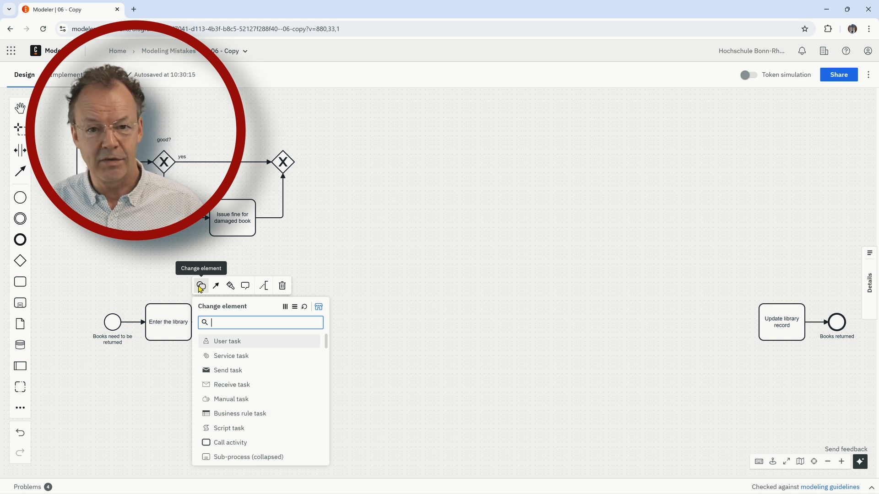
{"action": "scroll", "scroll_direction": "down", "scroll_amount": 3}
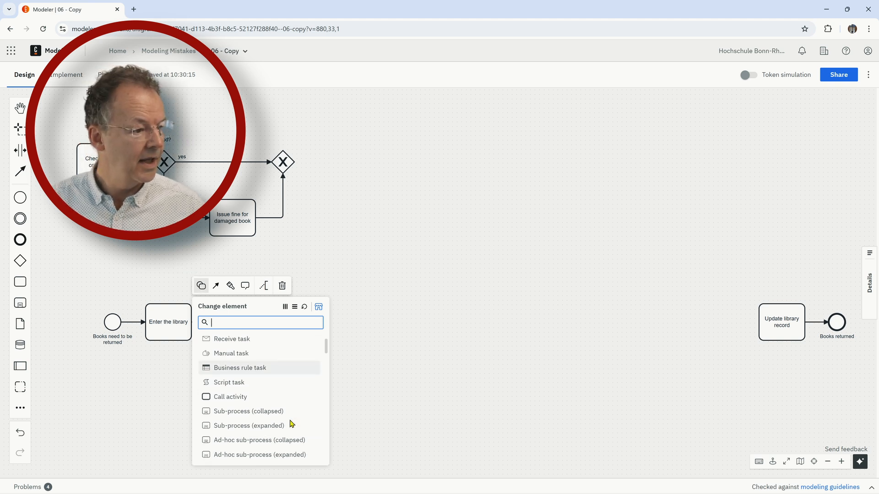
{"action": "mouse_move", "coordinate": [268, 425]}
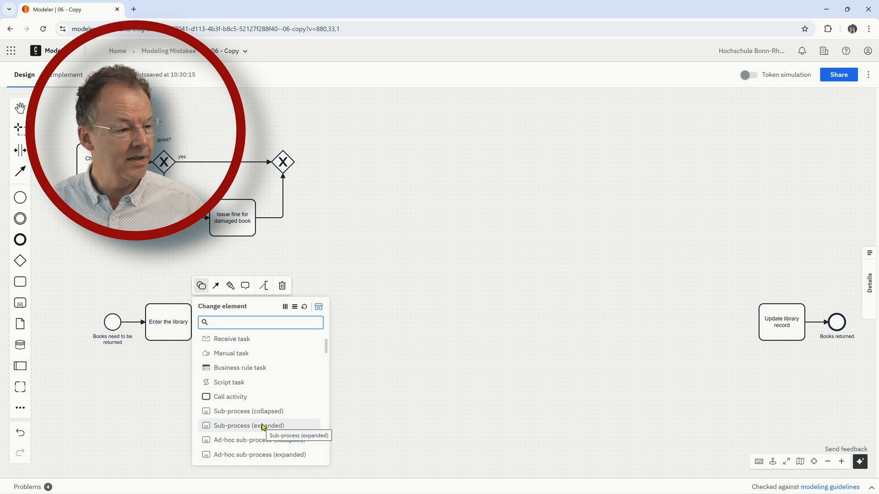
{"action": "left_click", "coordinate": [246, 425]}
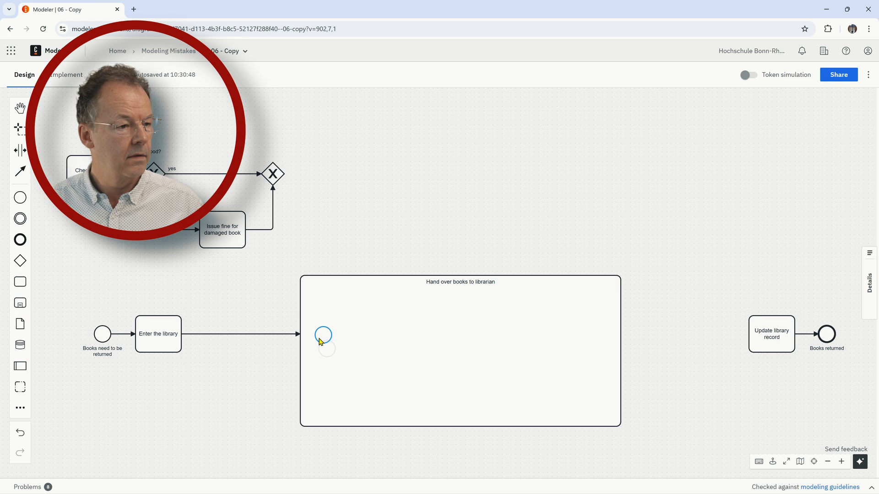
- Append a 'Check book condition' task after the sub-process's inner start event
{"action": "left_click", "coordinate": [459, 282]}
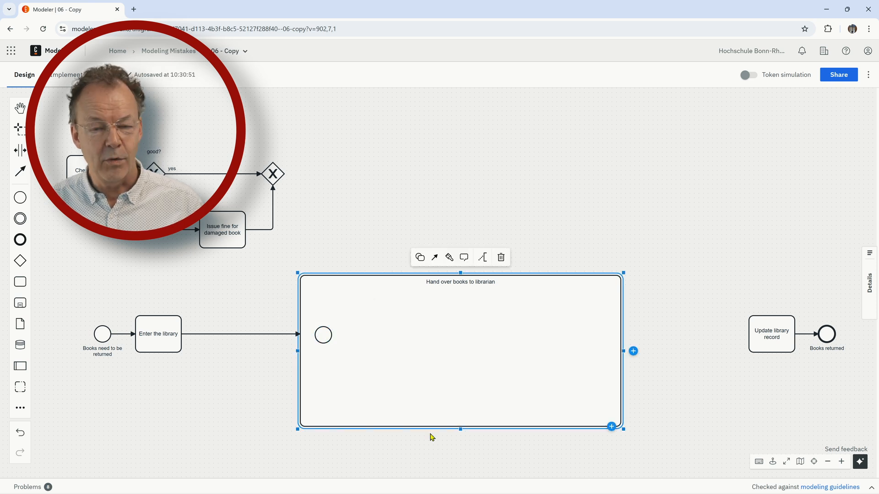
{"action": "mouse_move", "coordinate": [445, 412]}
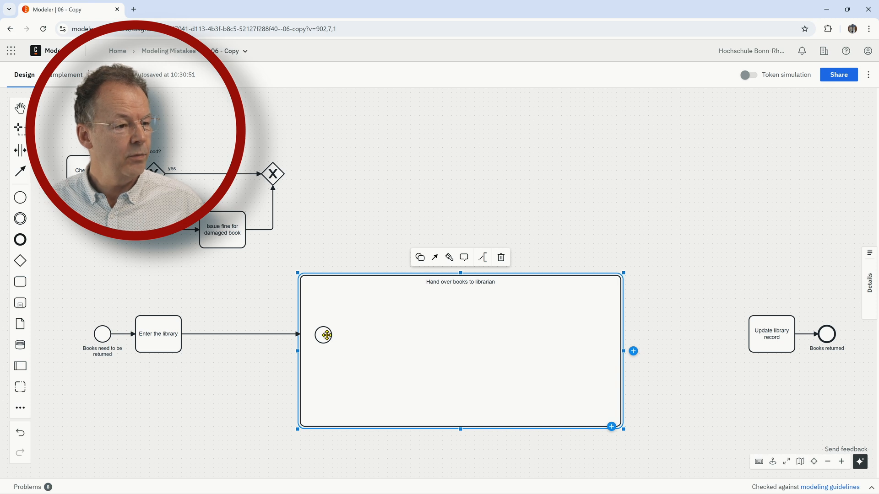
{"action": "left_click", "coordinate": [324, 335]}
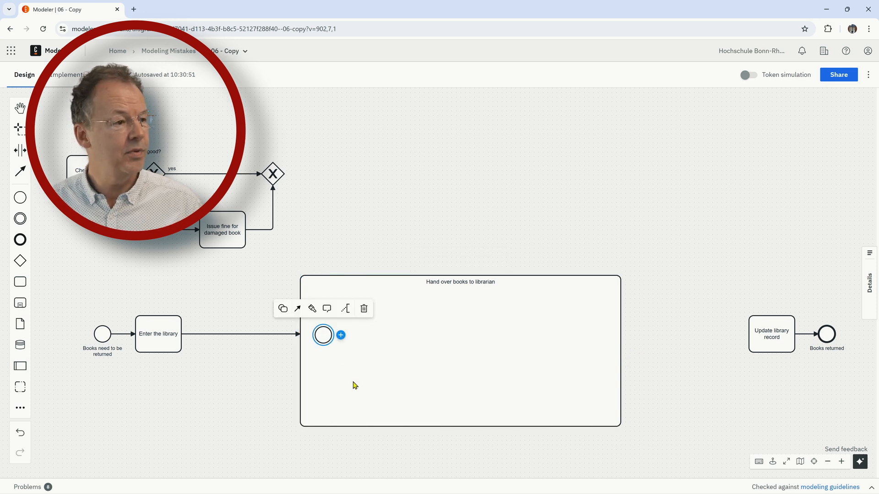
{"action": "mouse_move", "coordinate": [283, 308]}
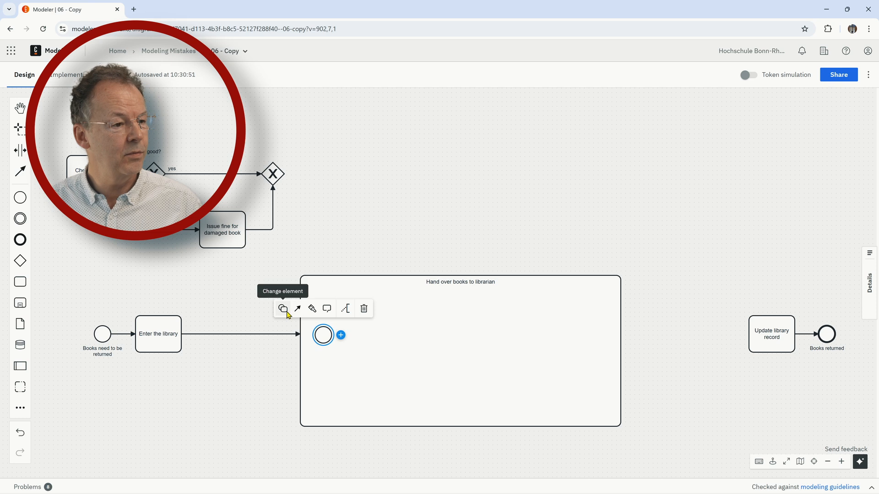
{"action": "left_click", "coordinate": [284, 308]}
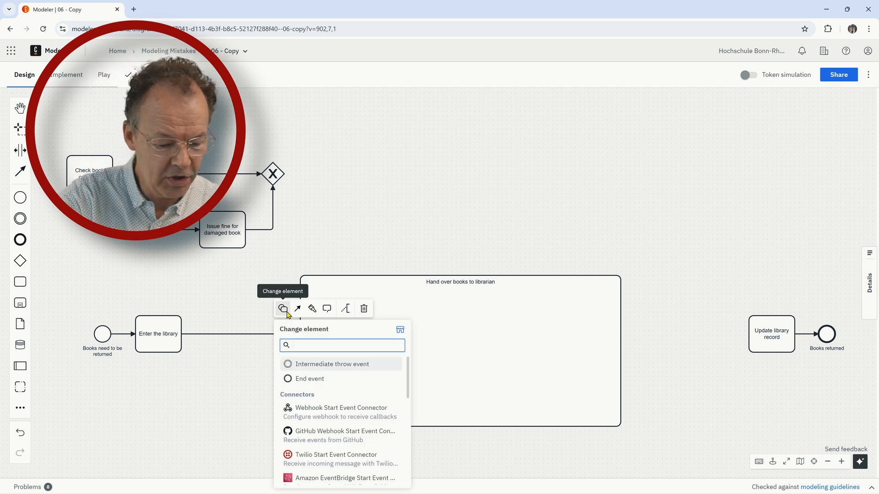
{"action": "type", "text": "Check"}
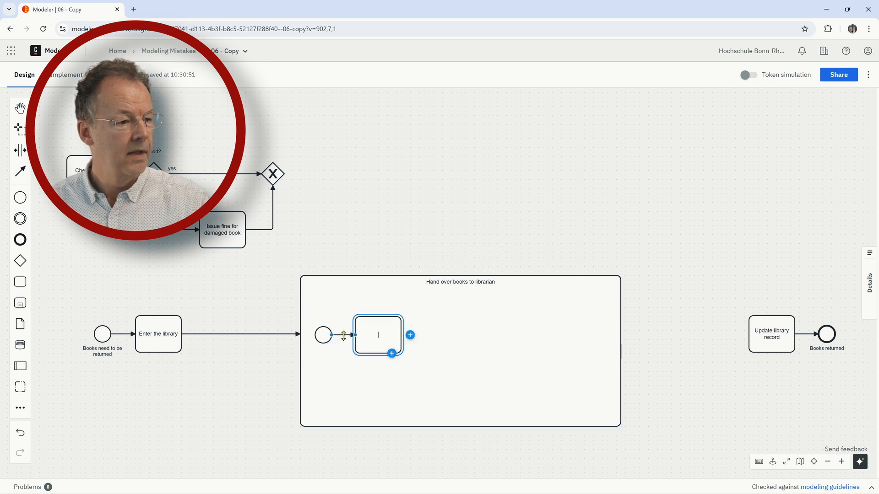
{"action": "type", "text": "Check book condition"}
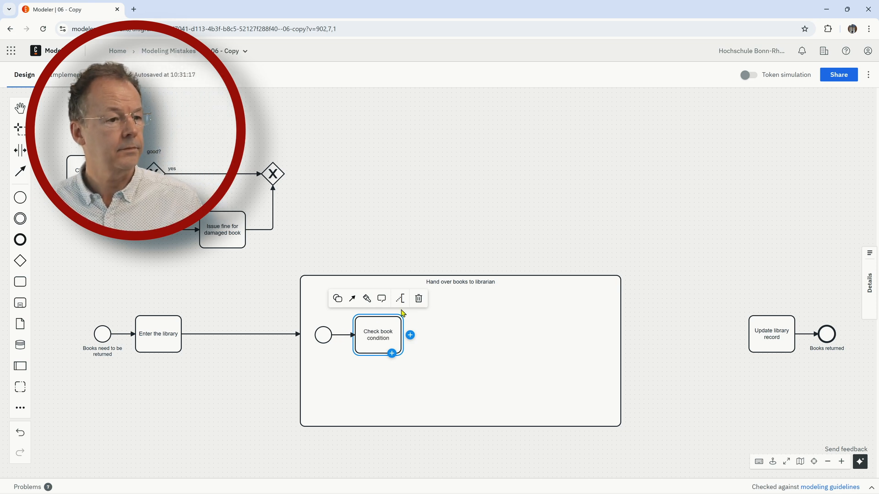
- Append a gateway labelled 'good?' after Check book condition
{"action": "left_click", "coordinate": [410, 334]}
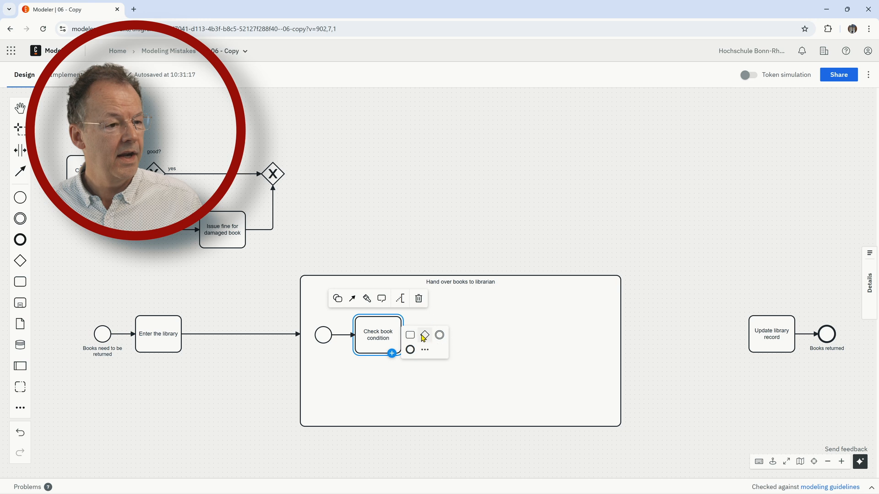
{"action": "left_click", "coordinate": [424, 335]}
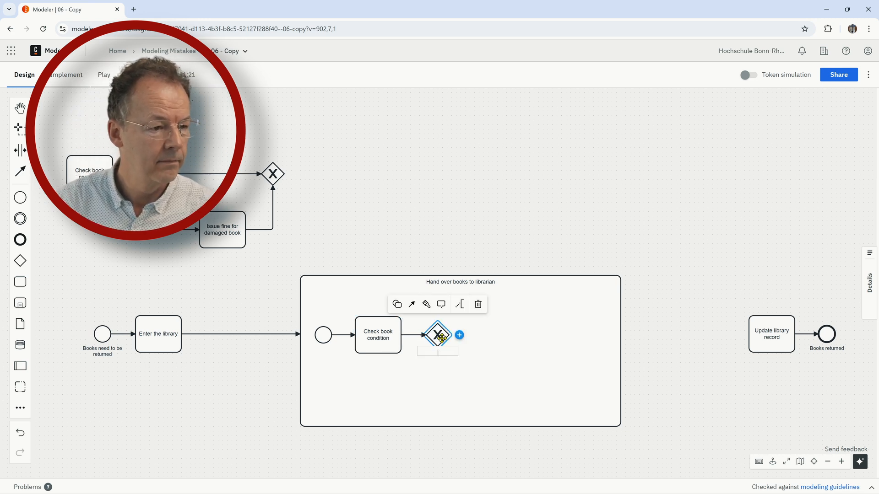
{"action": "type", "text": "d"}
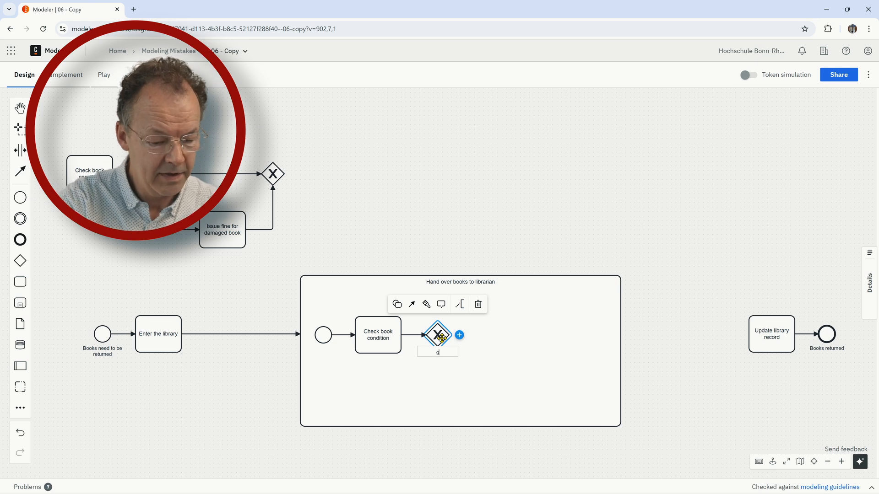
{"action": "type", "text": "good?"}
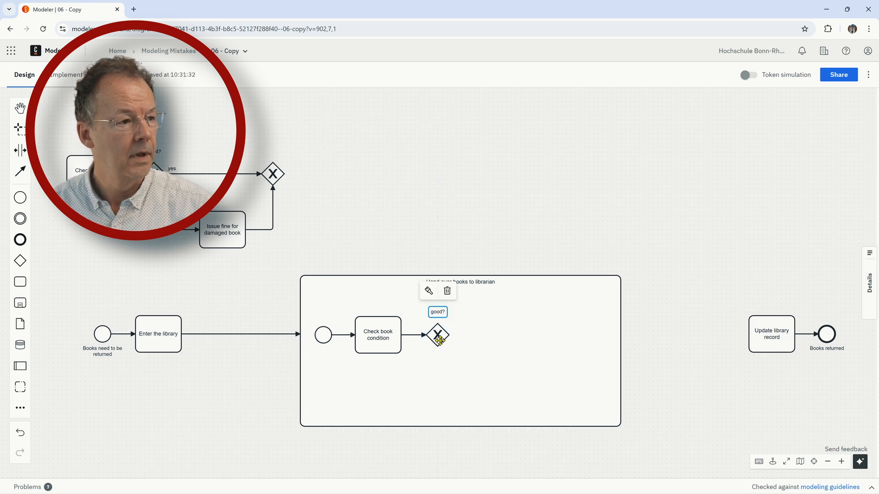
- Append a merging exclusive gateway after good? and place it further right
{"action": "left_click", "coordinate": [437, 335]}
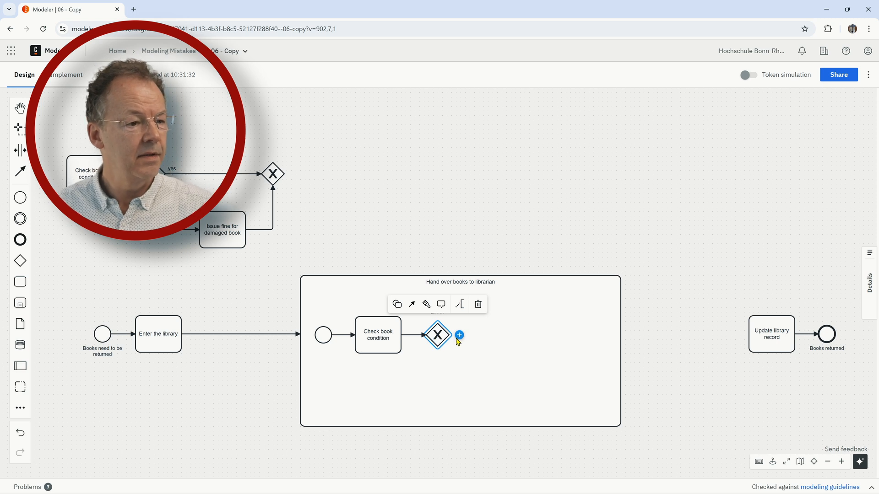
{"action": "left_click", "coordinate": [459, 335]}
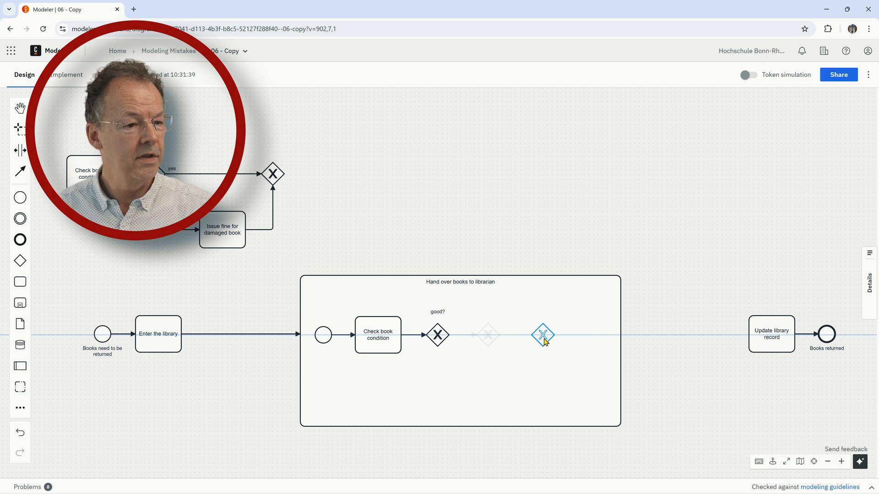
{"action": "left_click", "coordinate": [538, 335]}
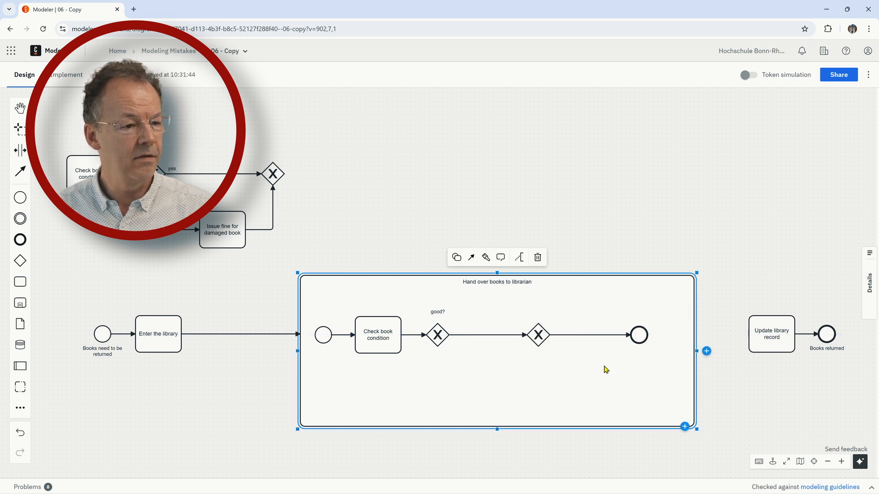
- Append an 'Issue fine for damaged book' task on the good? gateway's lower branch
{"action": "left_click", "coordinate": [438, 334]}
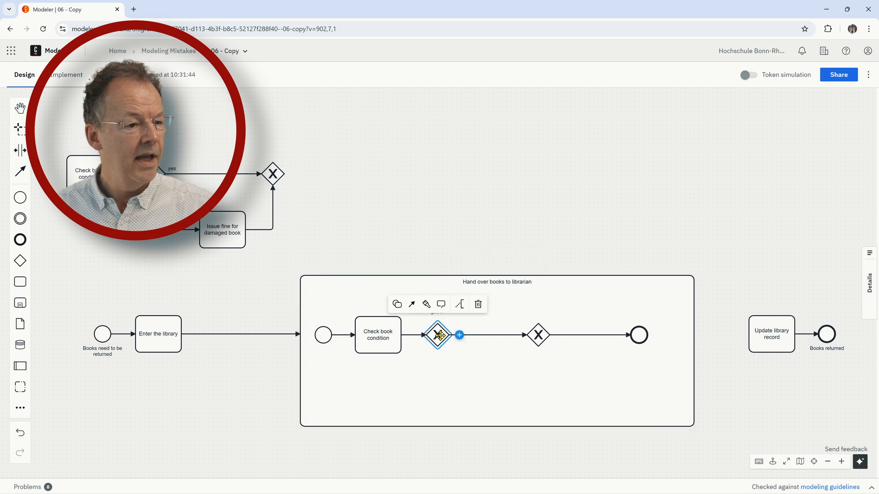
{"action": "left_click", "coordinate": [458, 334]}
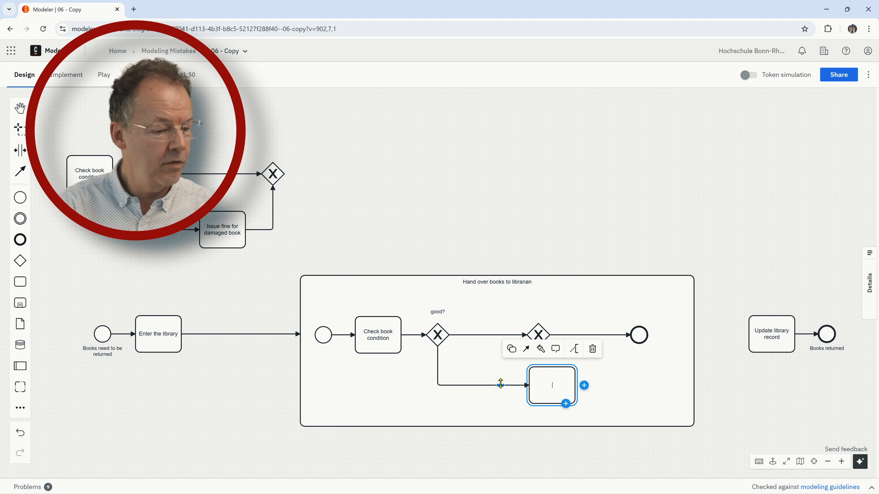
{"action": "type", "text": "Issue fine for"}
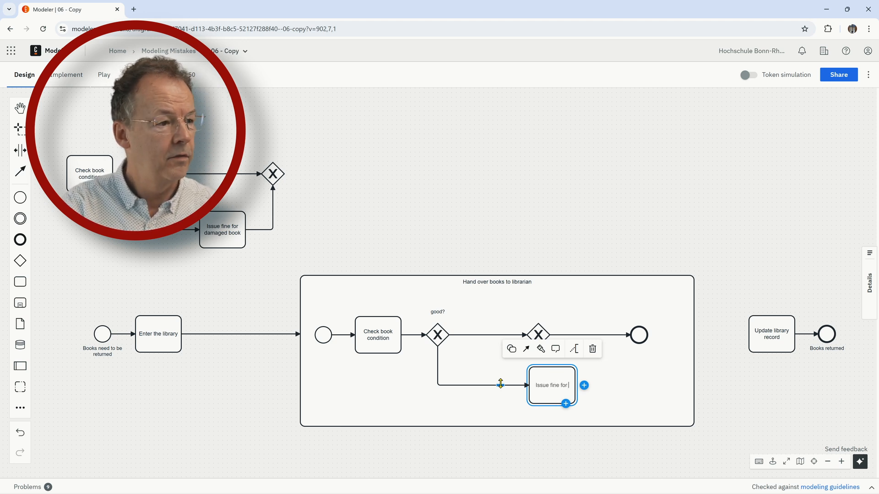
{"action": "type", "text": "damaged"}
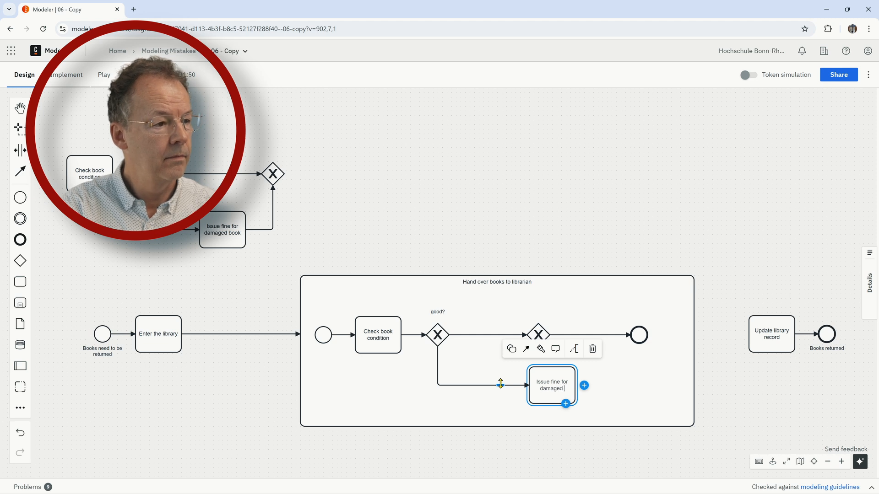
{"action": "type", "text": "book"}
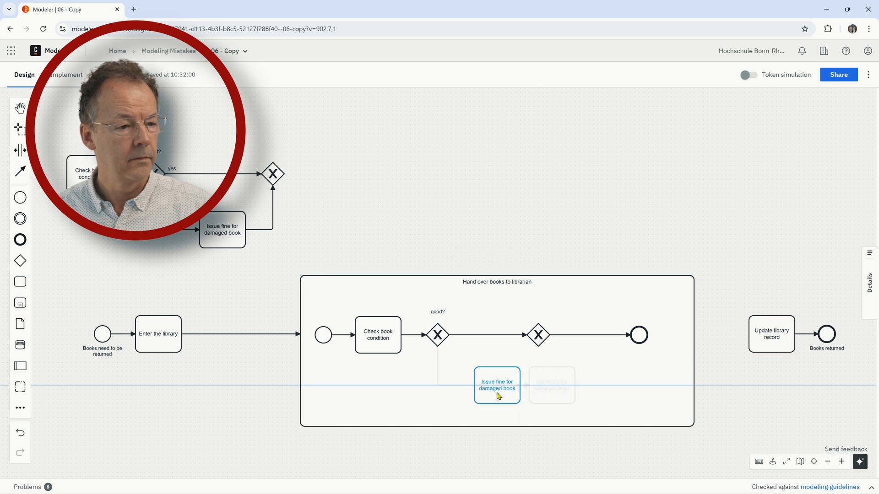
- Place the fine task under the merge gateway, move the inner end event left and connect the sub-process to Update library record
{"action": "left_click", "coordinate": [496, 385]}
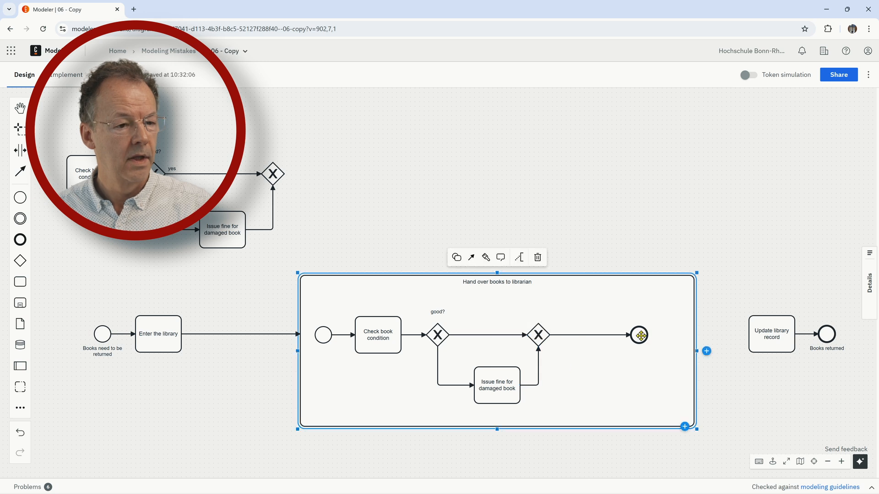
{"action": "left_click", "coordinate": [639, 335]}
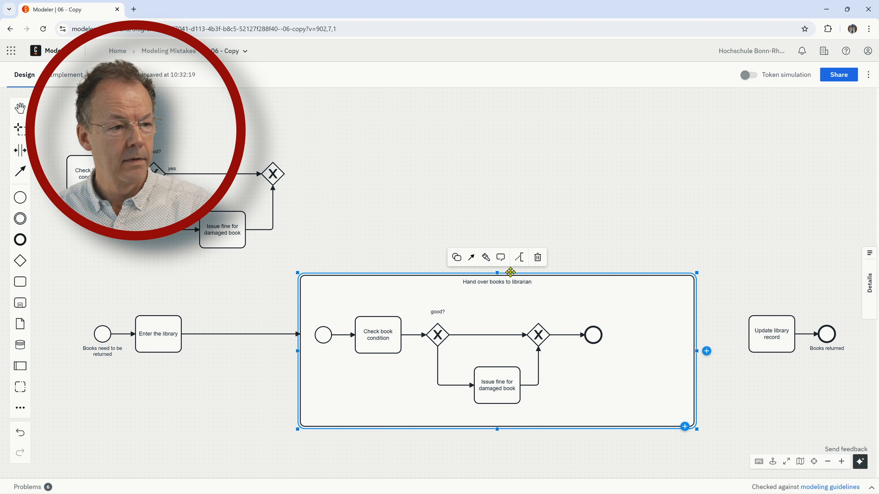
{"action": "left_click", "coordinate": [771, 333]}
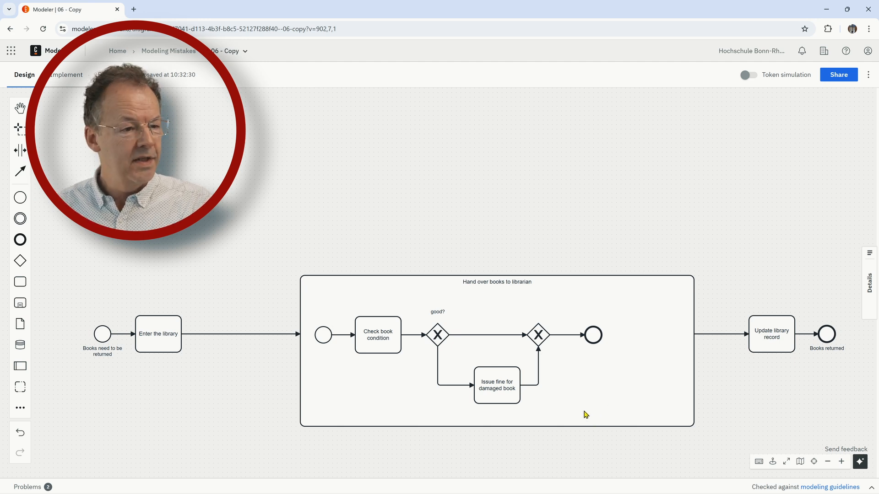
{"action": "mouse_move", "coordinate": [537, 428]}
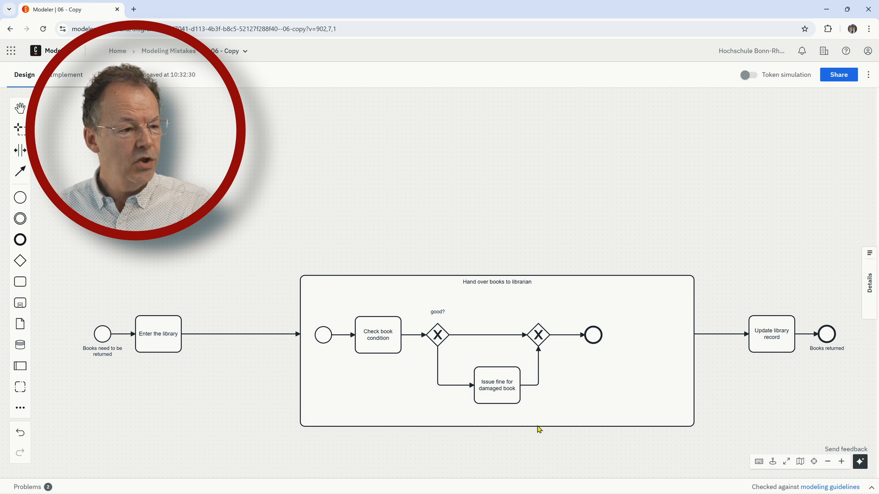
- Select the Hand over books sub-process and open its change-element options for the sequential multi-instance marker
{"action": "left_click", "coordinate": [496, 282]}
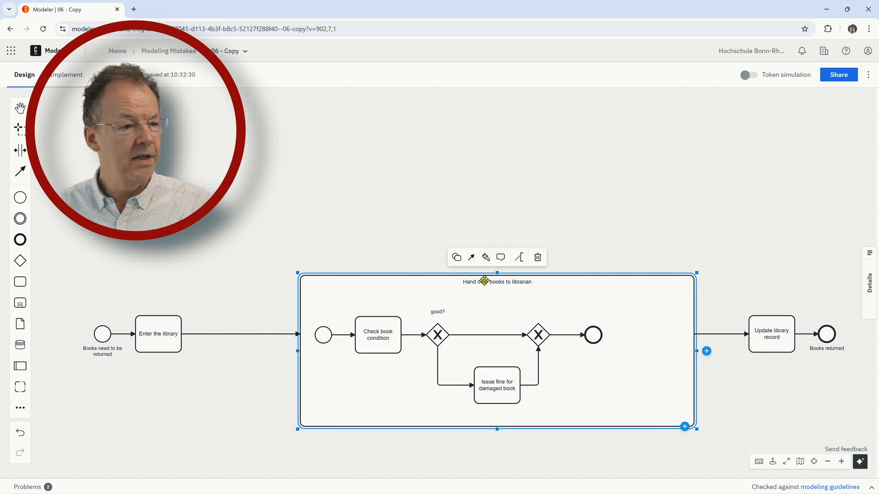
{"action": "left_click", "coordinate": [456, 257]}
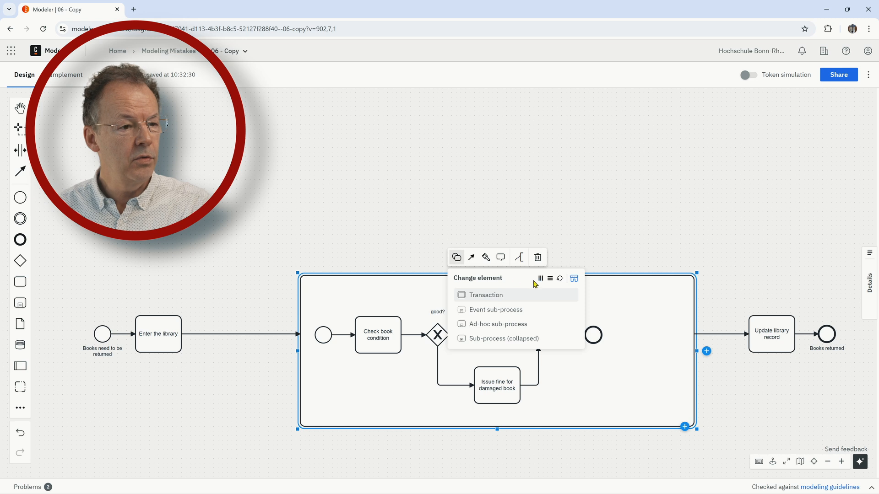
{"action": "mouse_move", "coordinate": [539, 278]}
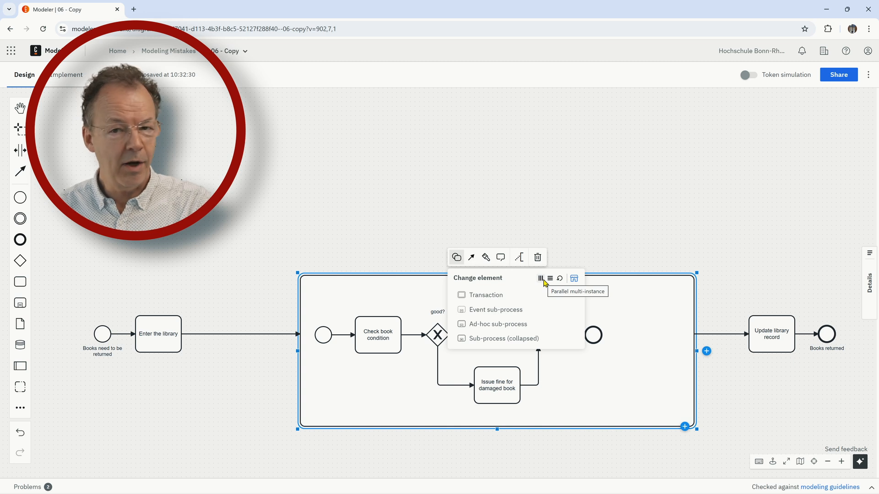
{"action": "mouse_move", "coordinate": [549, 279]}
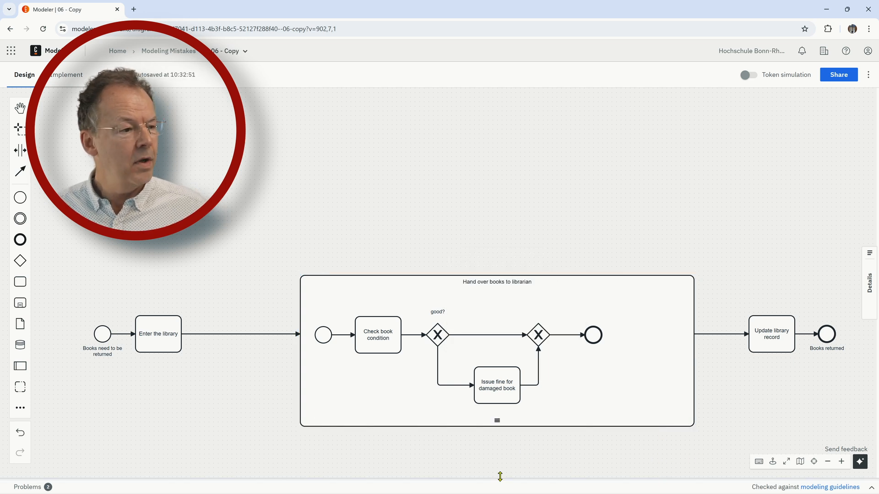
{"action": "mouse_move", "coordinate": [237, 365]}
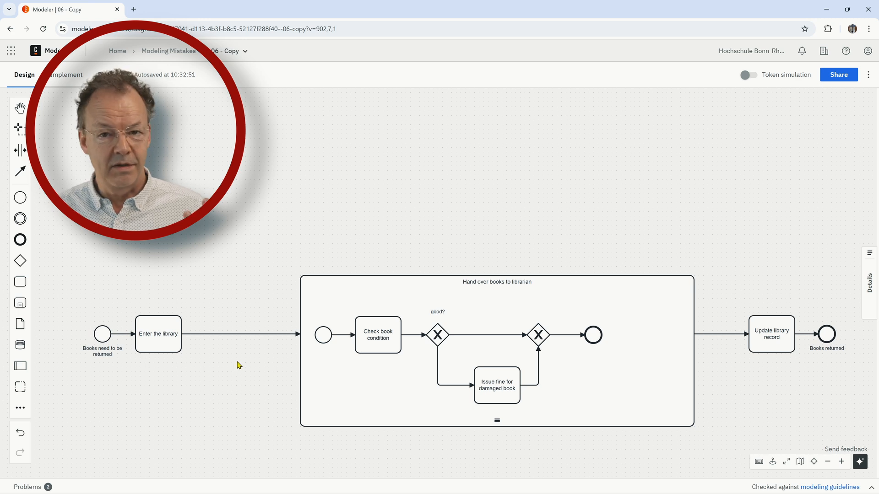
{"action": "mouse_move", "coordinate": [173, 287]}
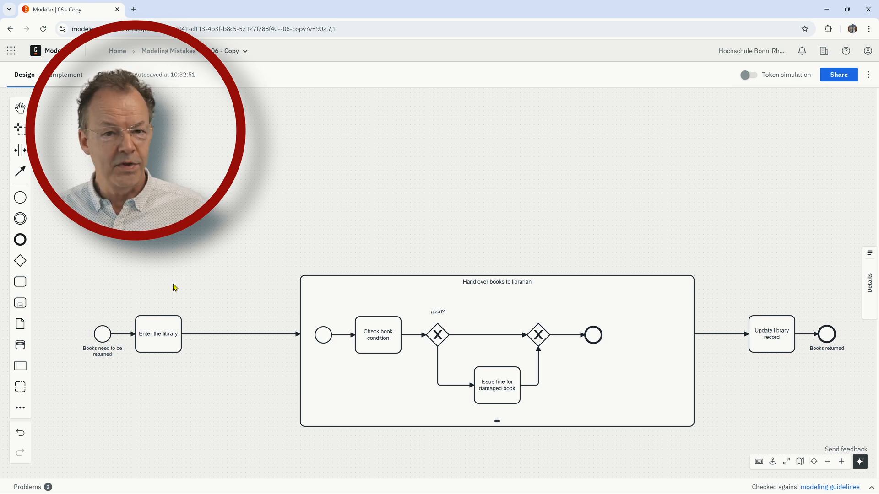
{"action": "mouse_move", "coordinate": [159, 365]}
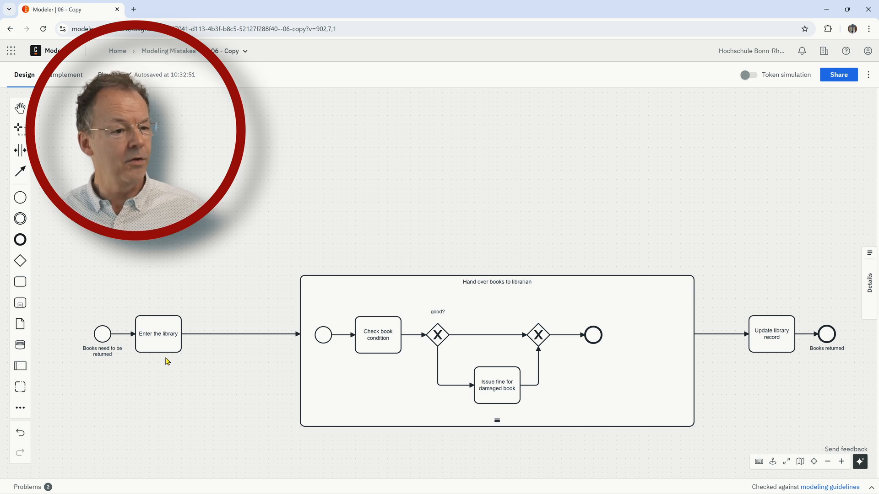
{"action": "mouse_move", "coordinate": [323, 334]}
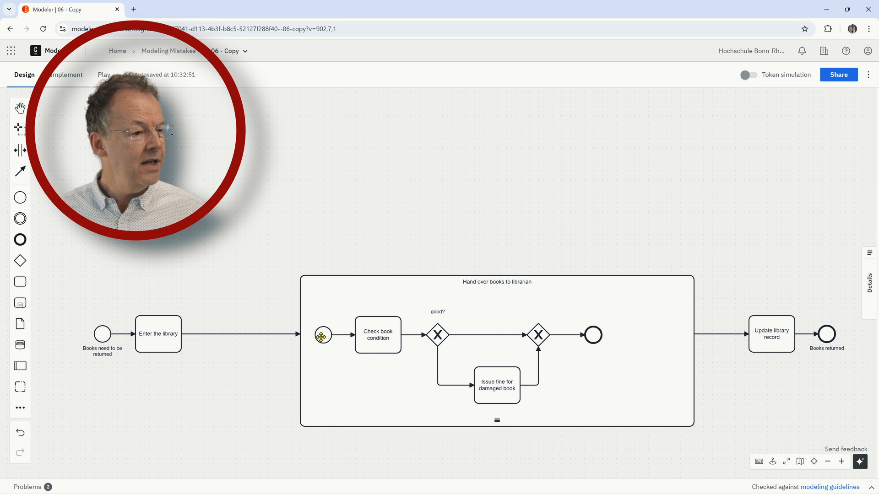
- Label the inner start event 'book needs to be checked' and the end event 'book returned'
{"action": "left_click", "coordinate": [322, 335]}
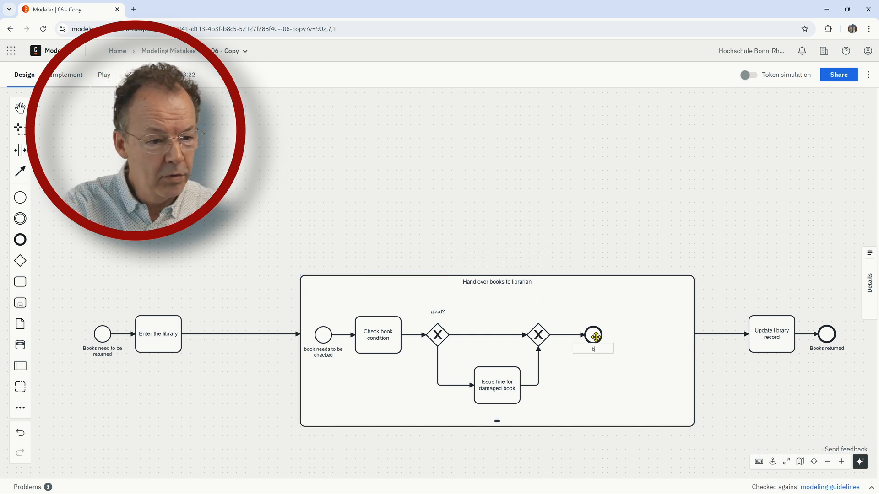
{"action": "type", "text": "book returned"}
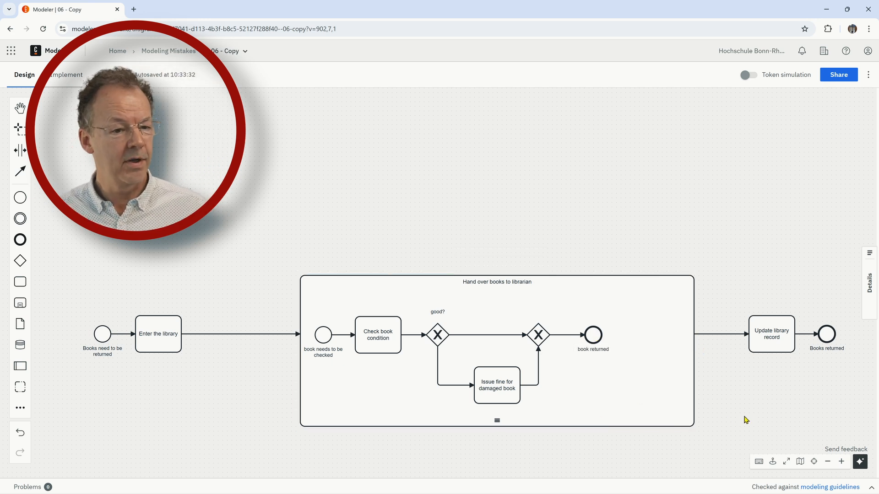
{"action": "mouse_move", "coordinate": [652, 372]}
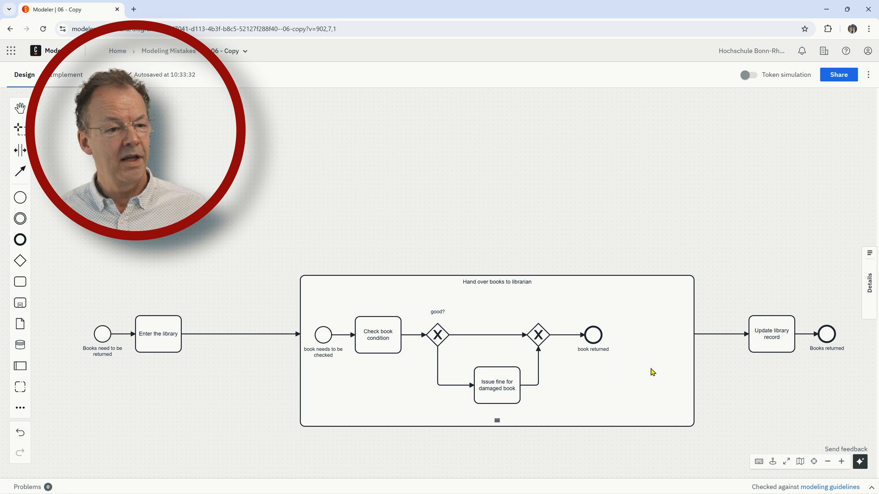
{"action": "mouse_move", "coordinate": [820, 382]}
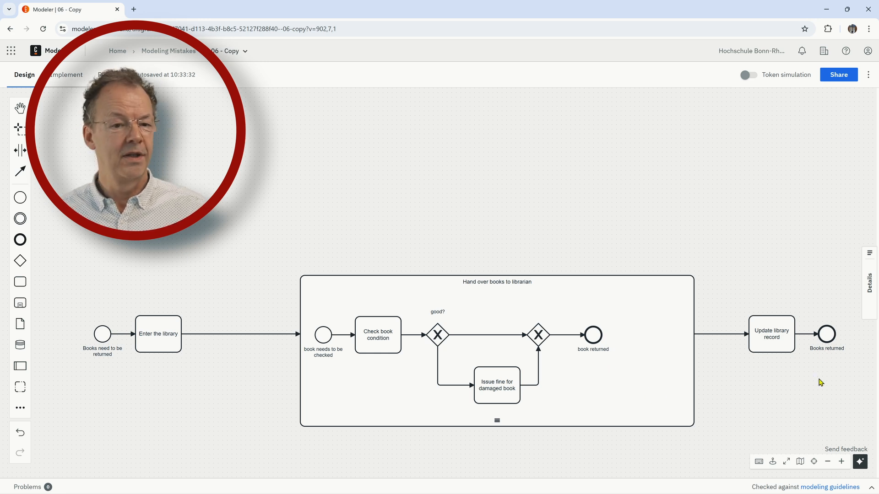